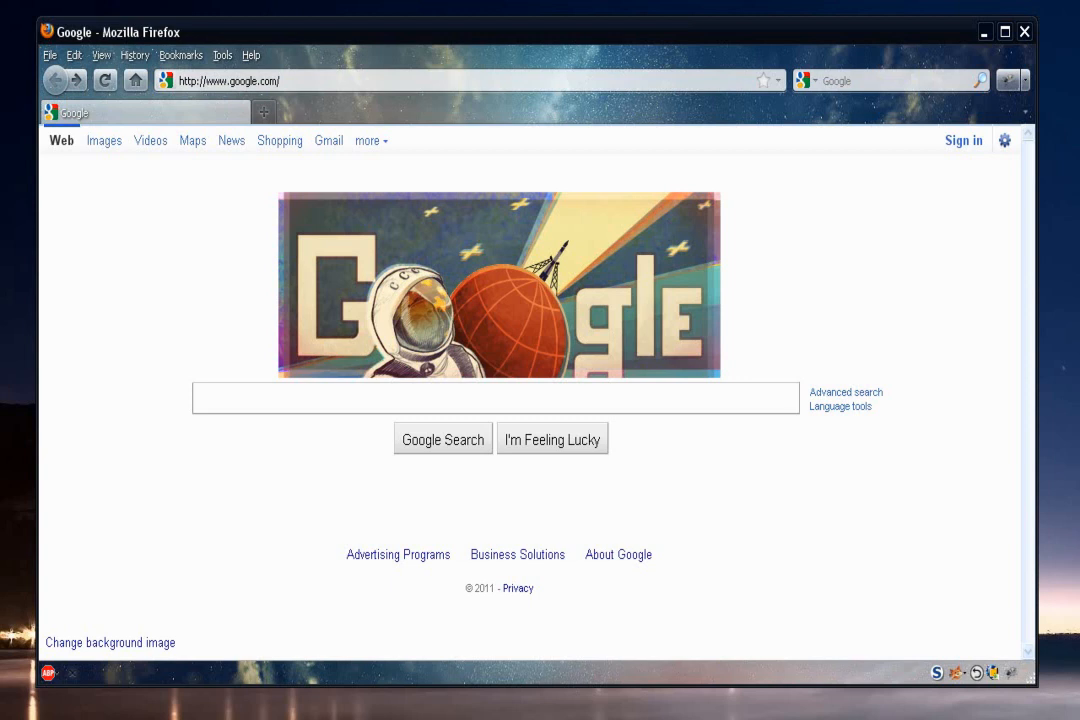
{"action": "mouse_move", "coordinate": [958, 312]}
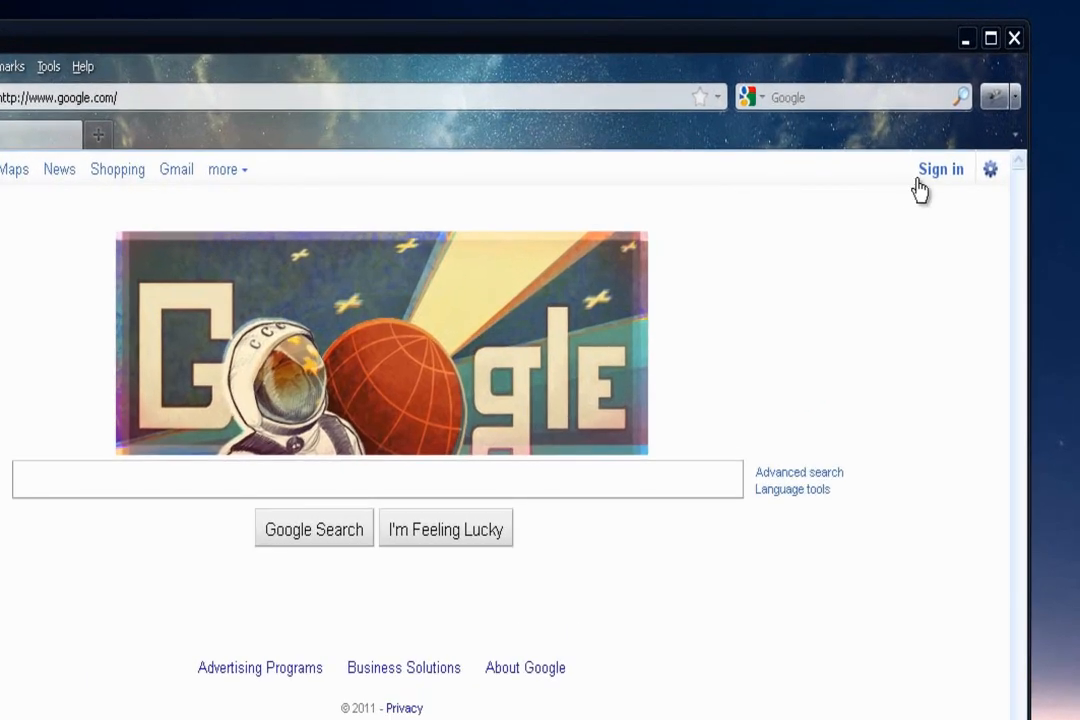
Step: Look over the Google account sign-in and sign-up pages, then return to the Google homepage
{"action": "left_click", "coordinate": [940, 168]}
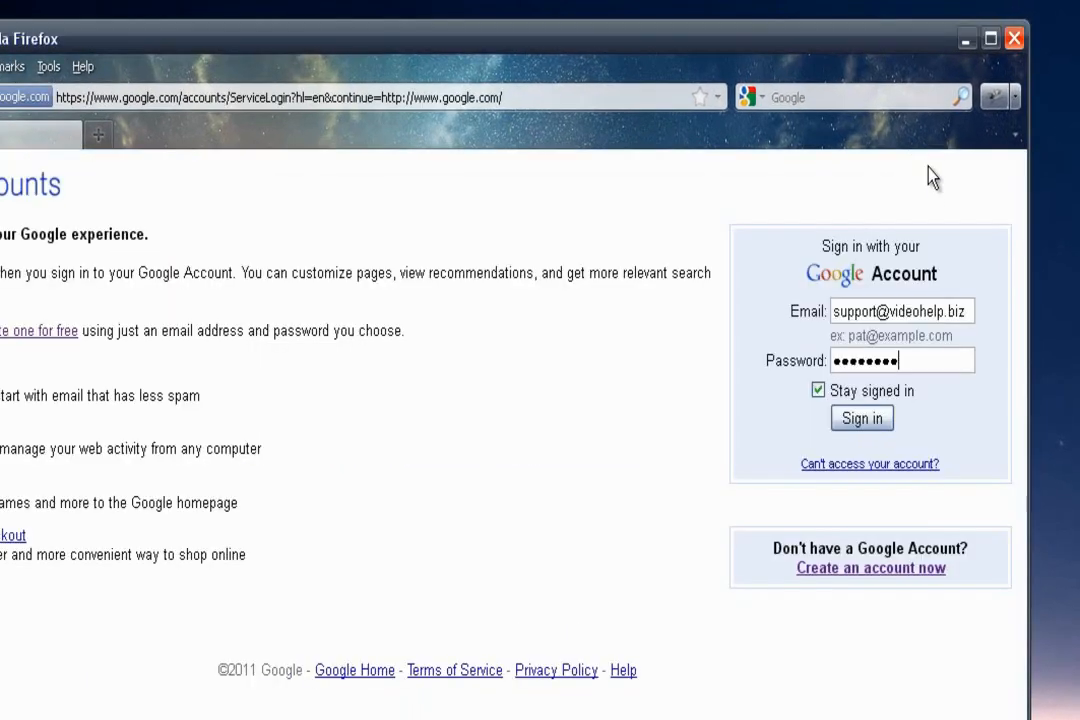
{"action": "mouse_move", "coordinate": [864, 510]}
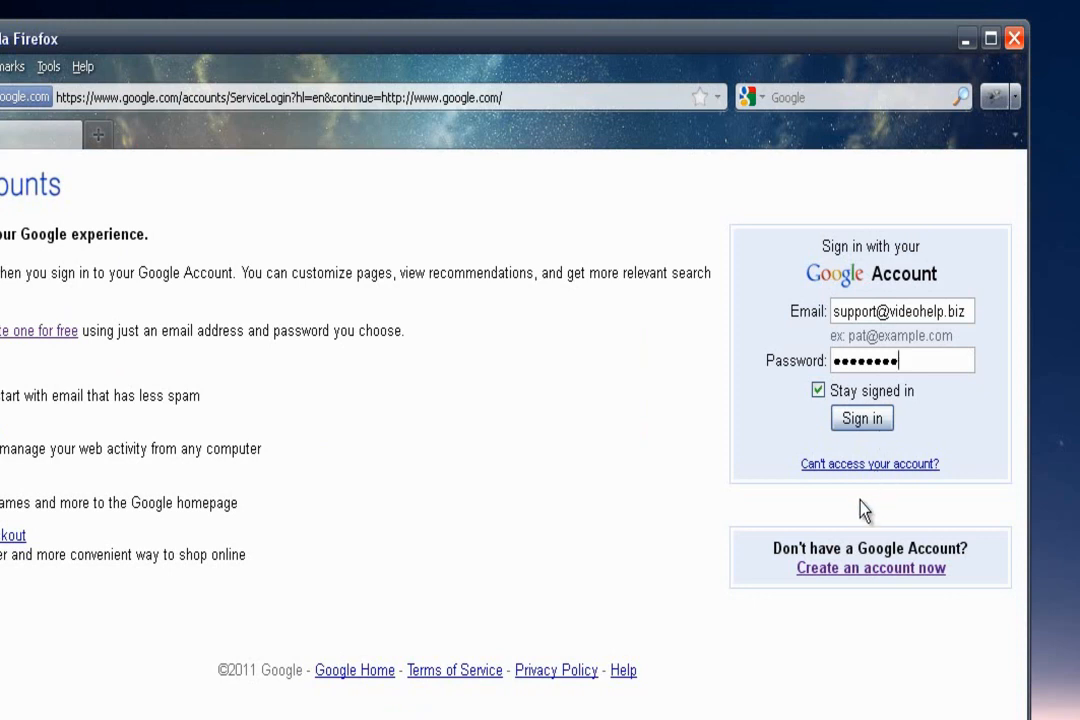
{"action": "mouse_move", "coordinate": [862, 604]}
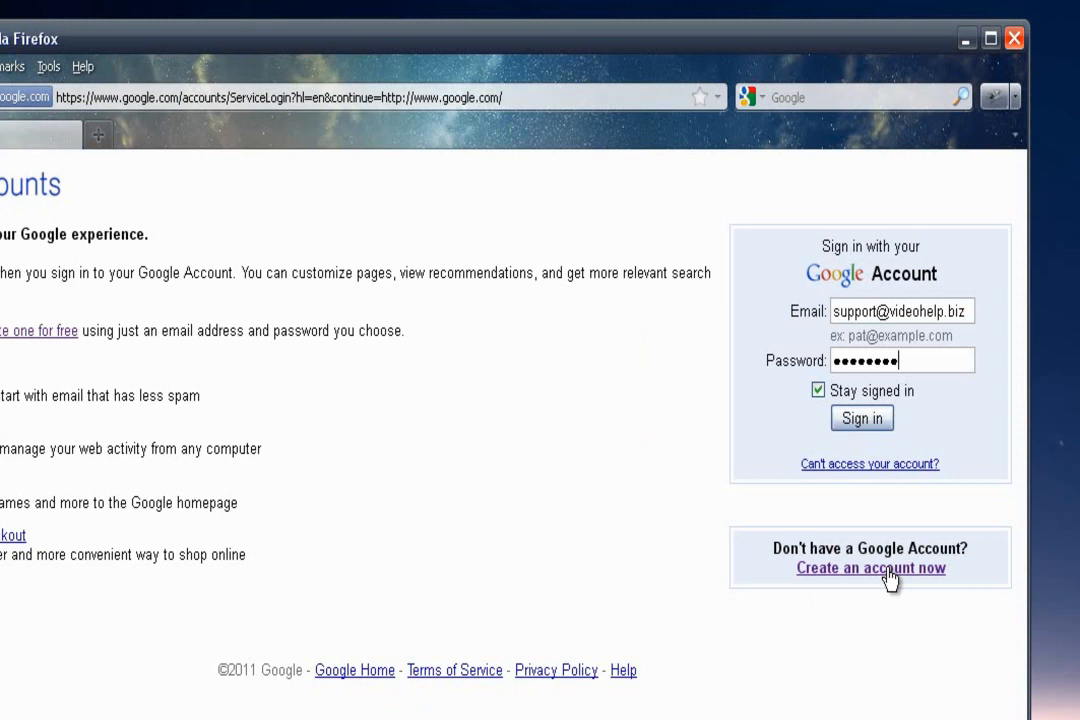
{"action": "left_click", "coordinate": [870, 568]}
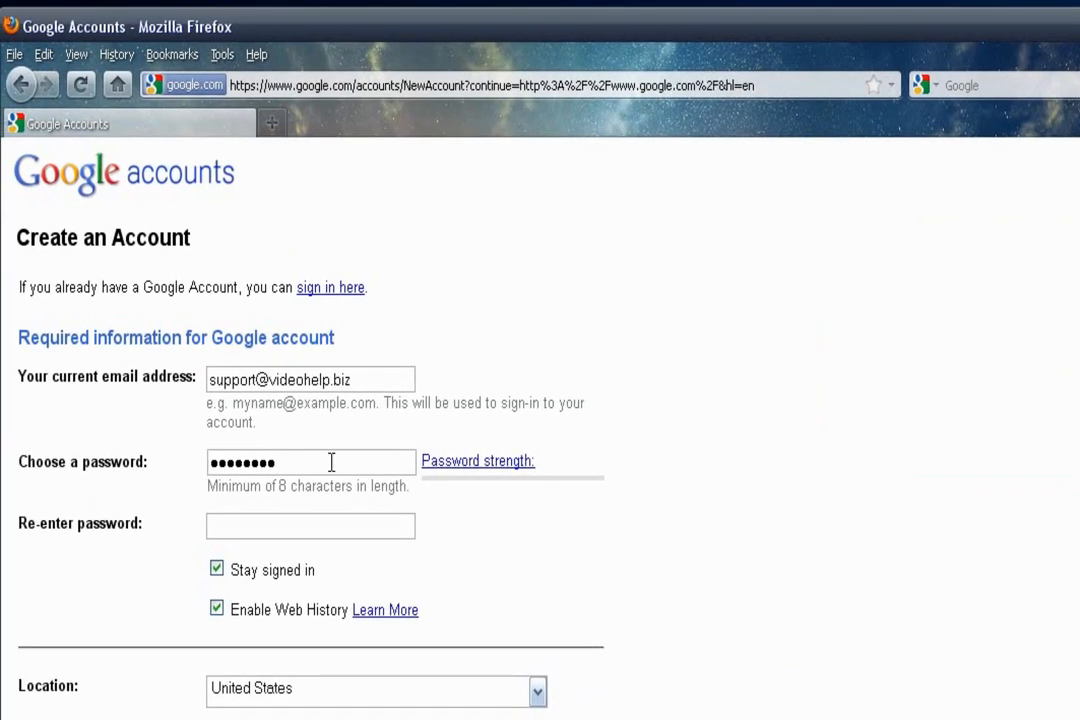
{"action": "scroll", "scroll_direction": "down", "scroll_amount": 3}
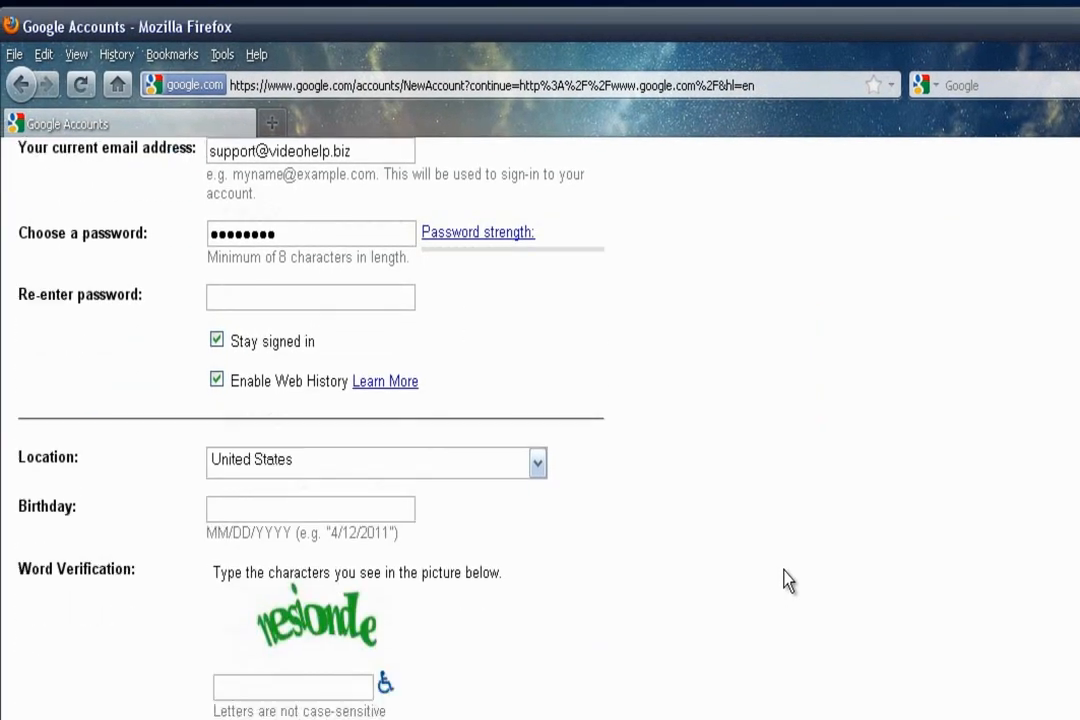
{"action": "scroll", "scroll_direction": "down", "scroll_amount": 3}
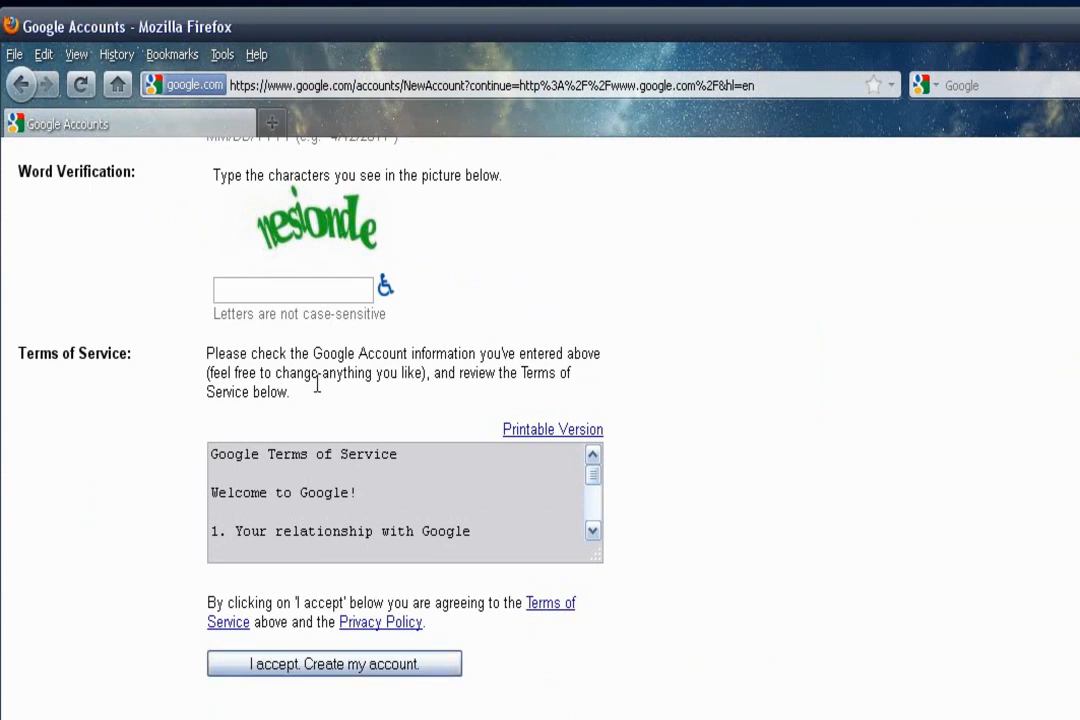
{"action": "left_click", "coordinate": [22, 84]}
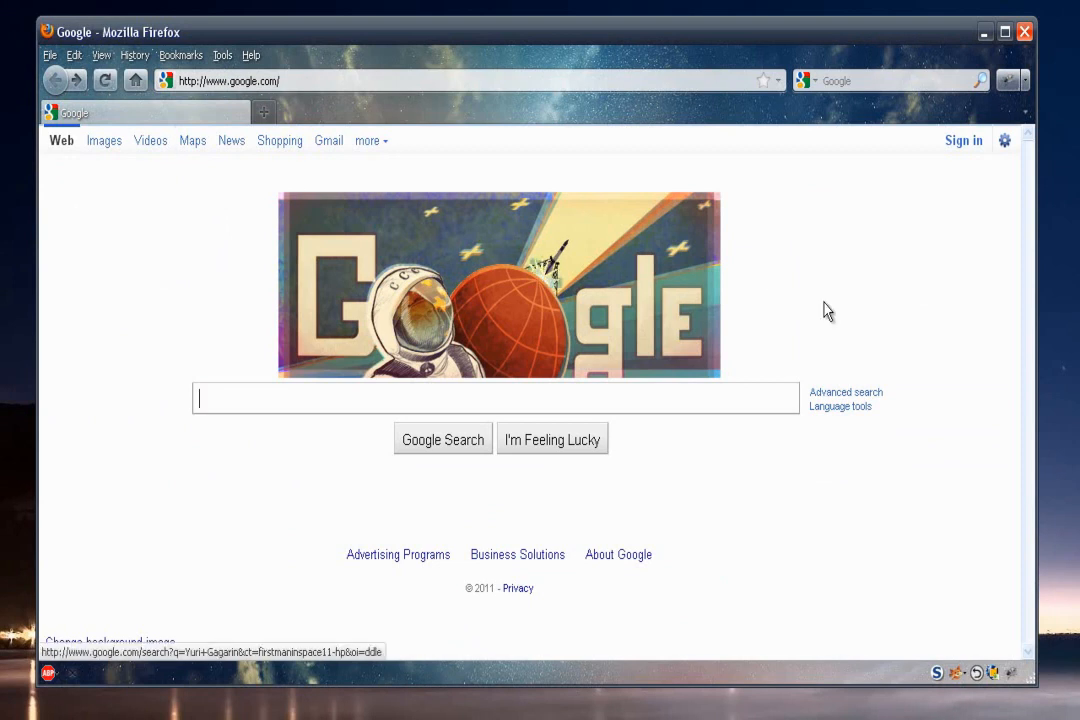
{"action": "mouse_move", "coordinate": [882, 328]}
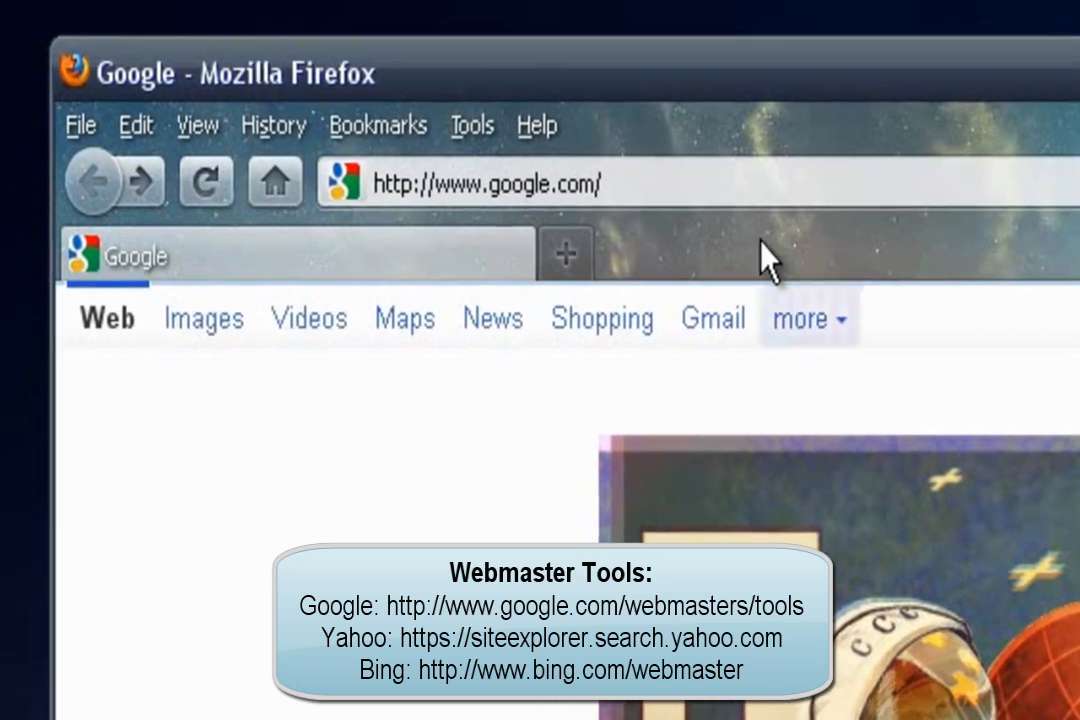
{"action": "left_click", "coordinate": [480, 184]}
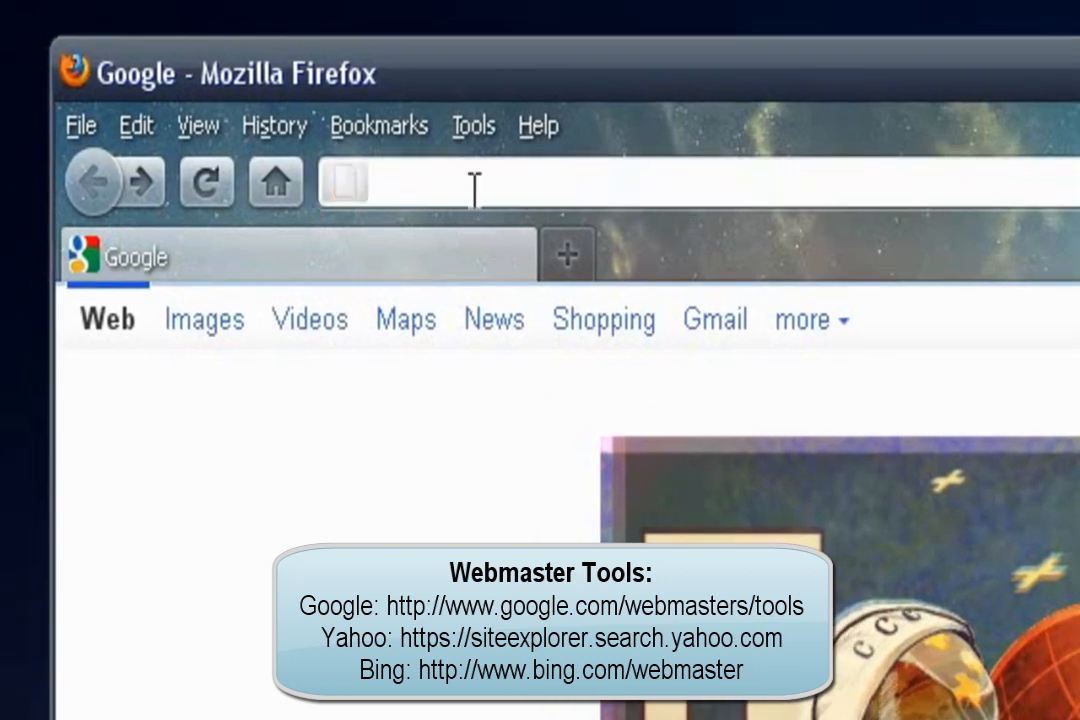
{"action": "type", "text": "http://www.google.com/webmasters/tools"}
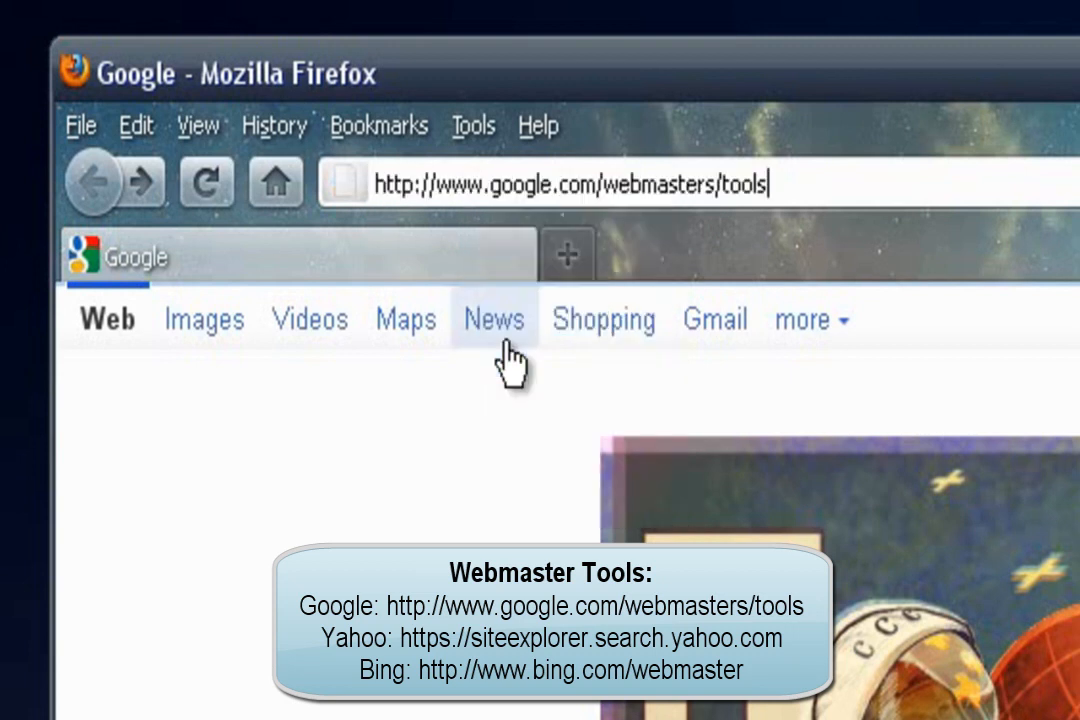
{"action": "mouse_move", "coordinate": [388, 232]}
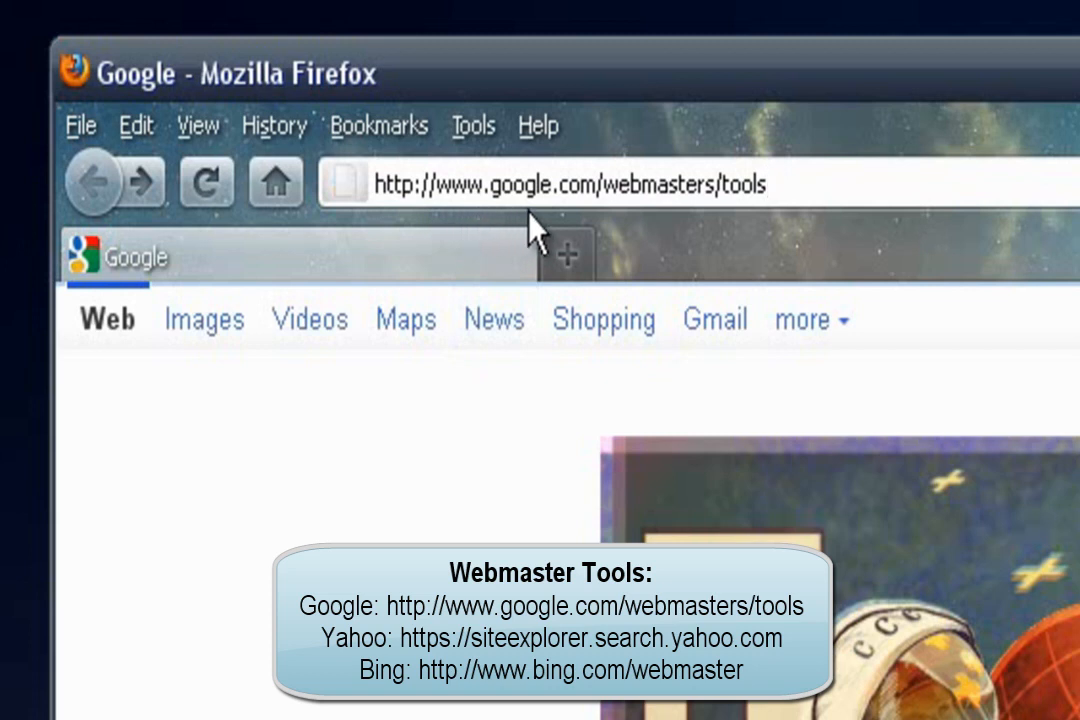
{"action": "mouse_move", "coordinate": [684, 224]}
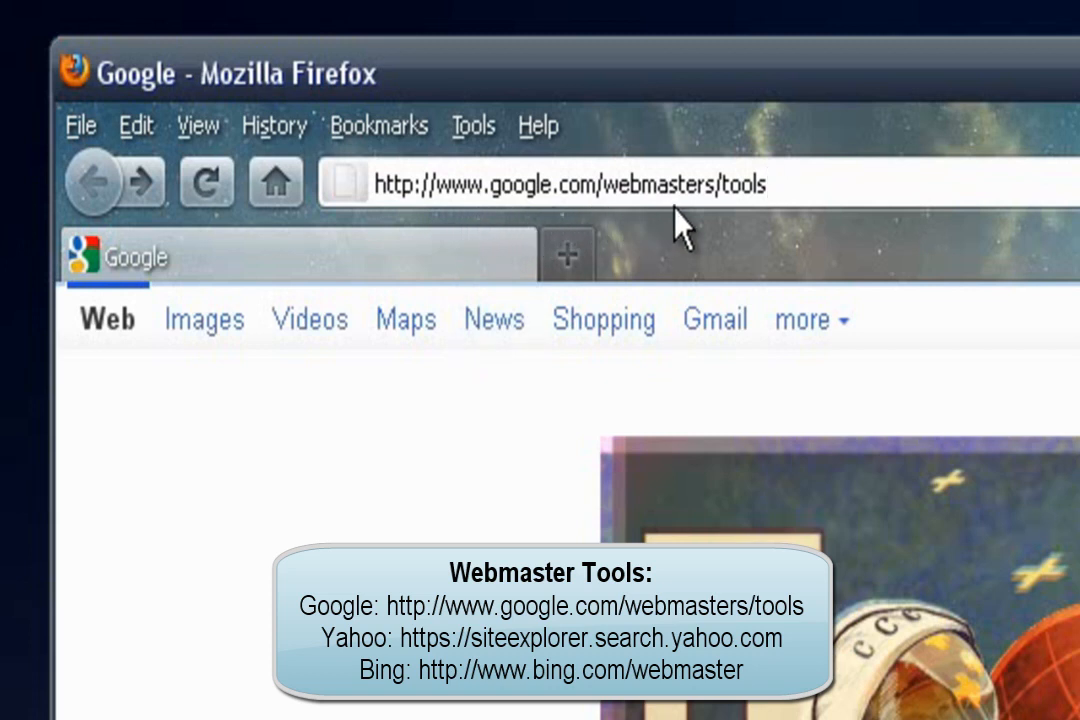
{"action": "left_click", "coordinate": [764, 180]}
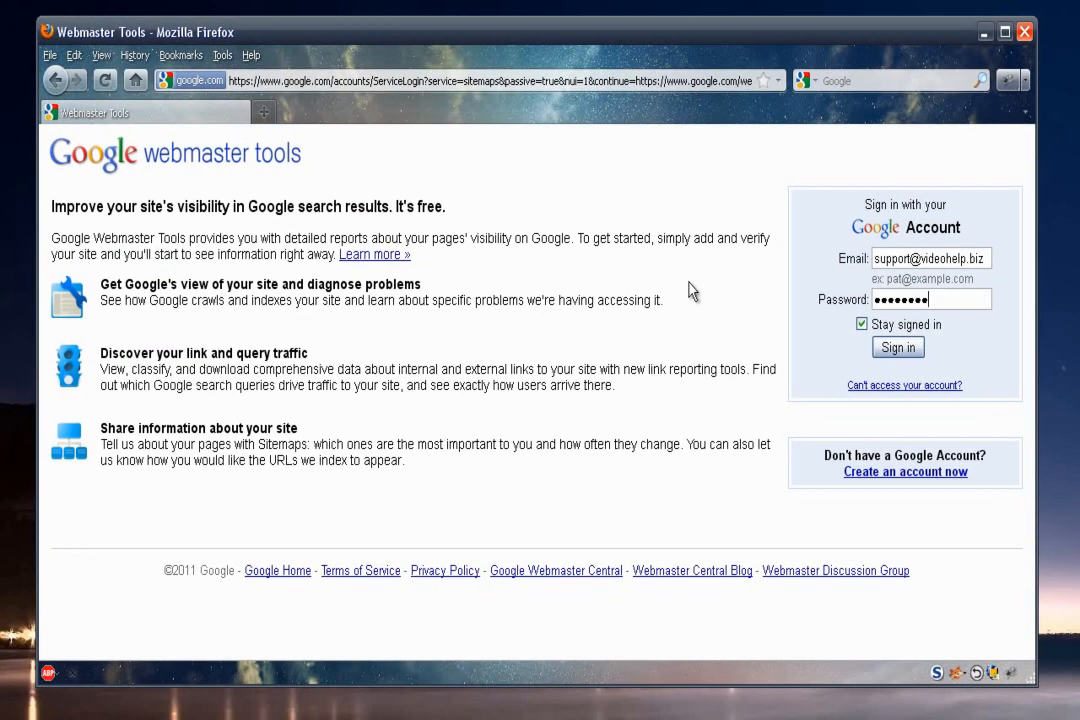
{"action": "mouse_move", "coordinate": [918, 330]}
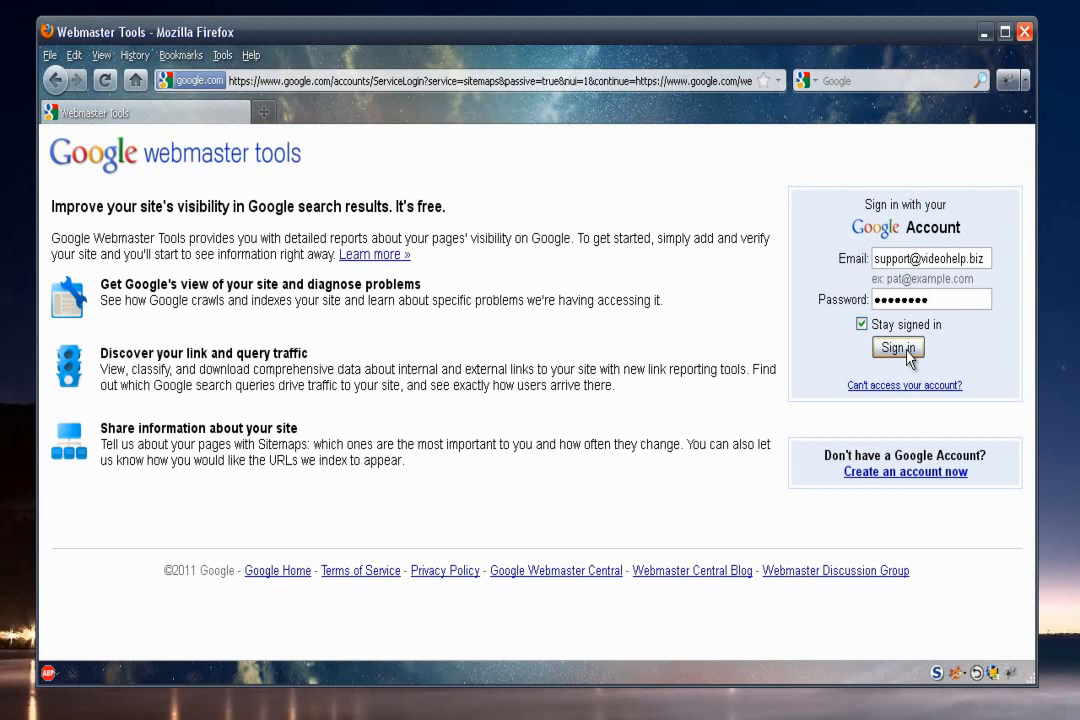
Step: Sign in to Google Webmaster Tools with the pre-filled account credentials
{"action": "left_click", "coordinate": [898, 348]}
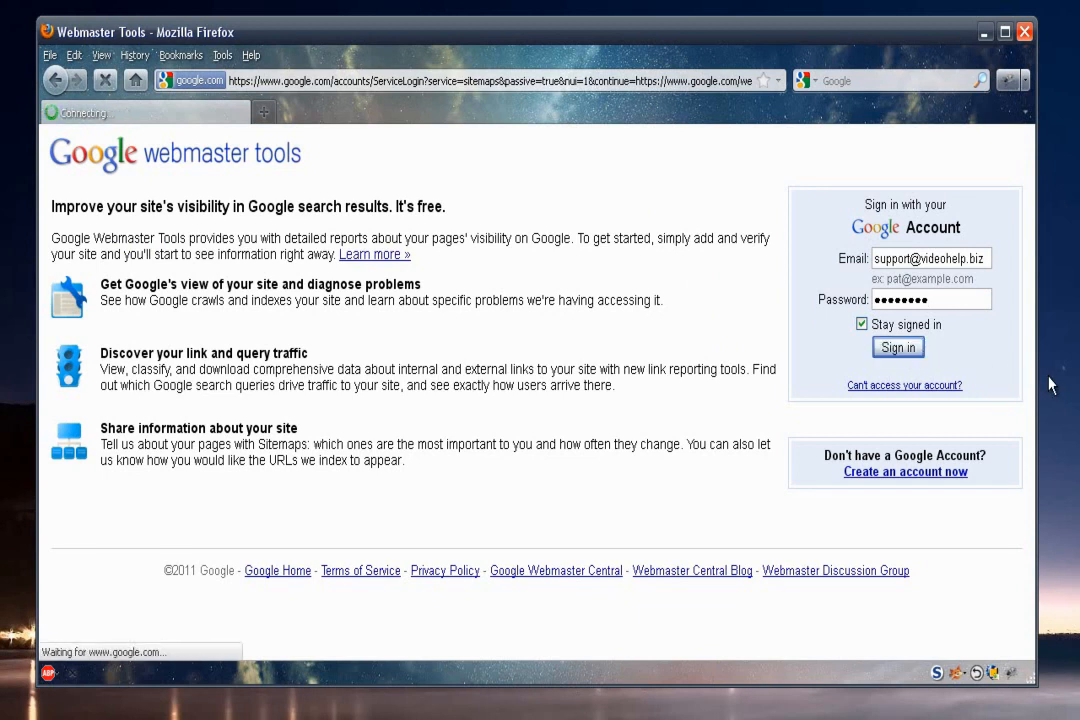
{"action": "left_click", "coordinate": [896, 348]}
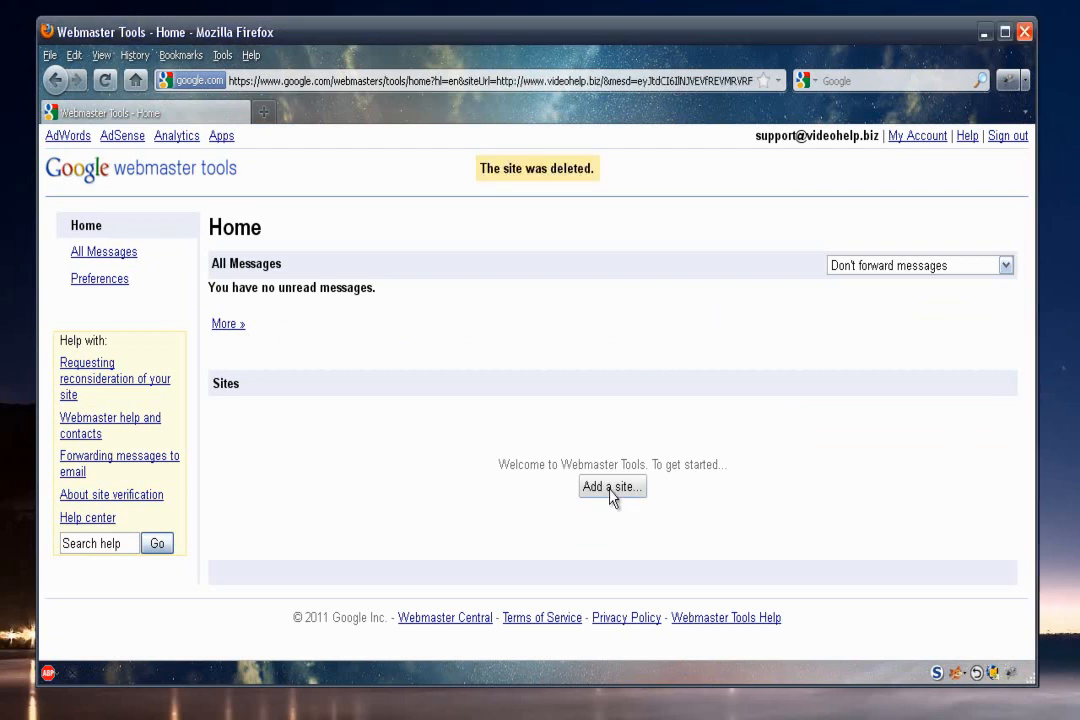
{"action": "left_click", "coordinate": [612, 486]}
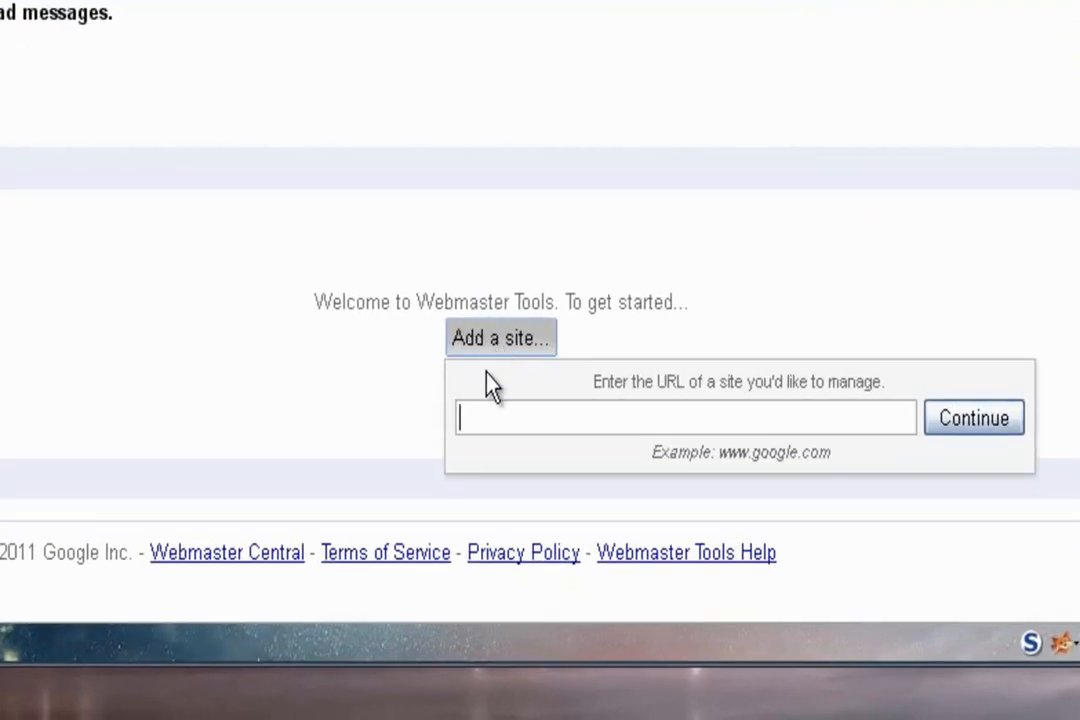
{"action": "mouse_move", "coordinate": [418, 420]}
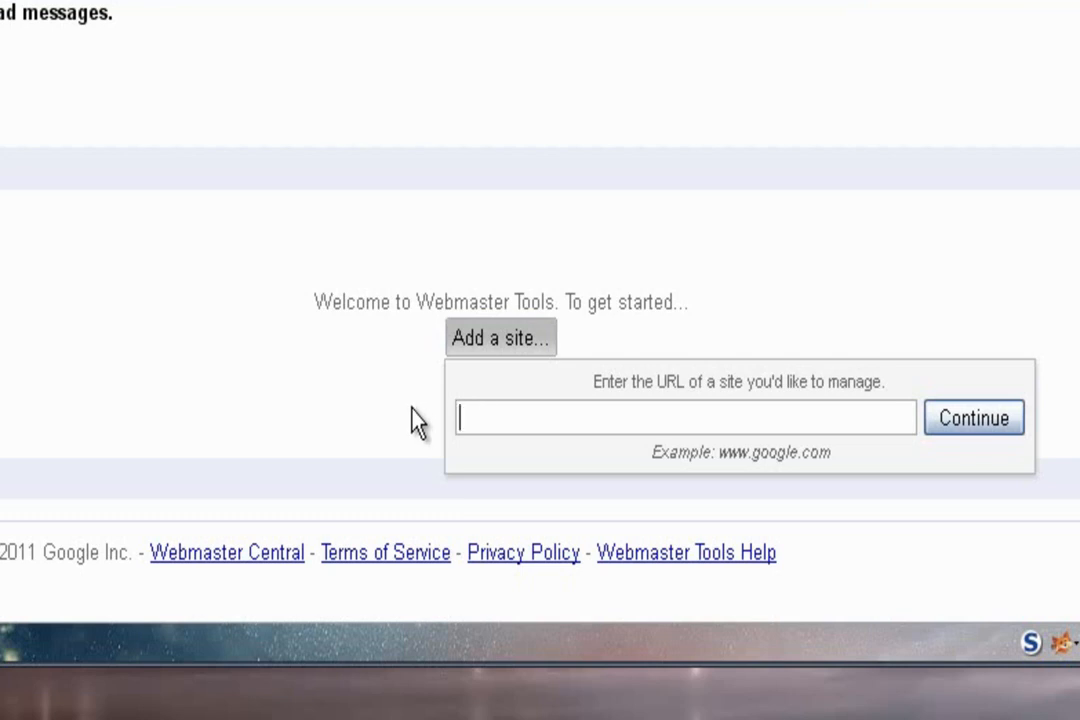
{"action": "type", "text": "http://"}
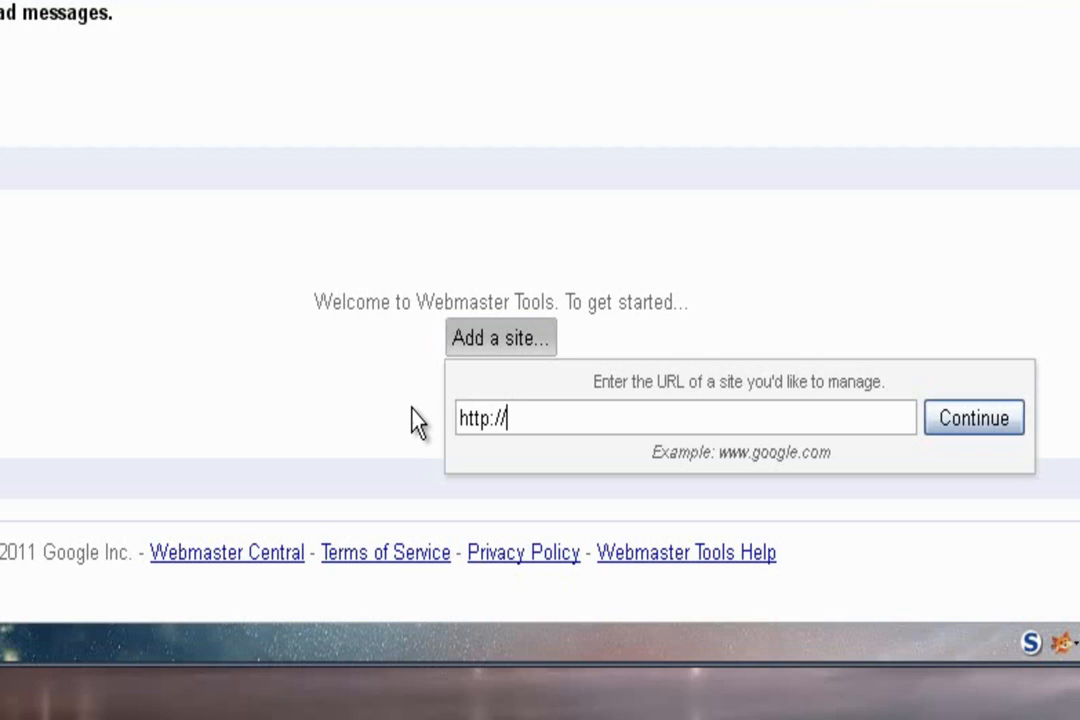
{"action": "type", "text": "www.vide"}
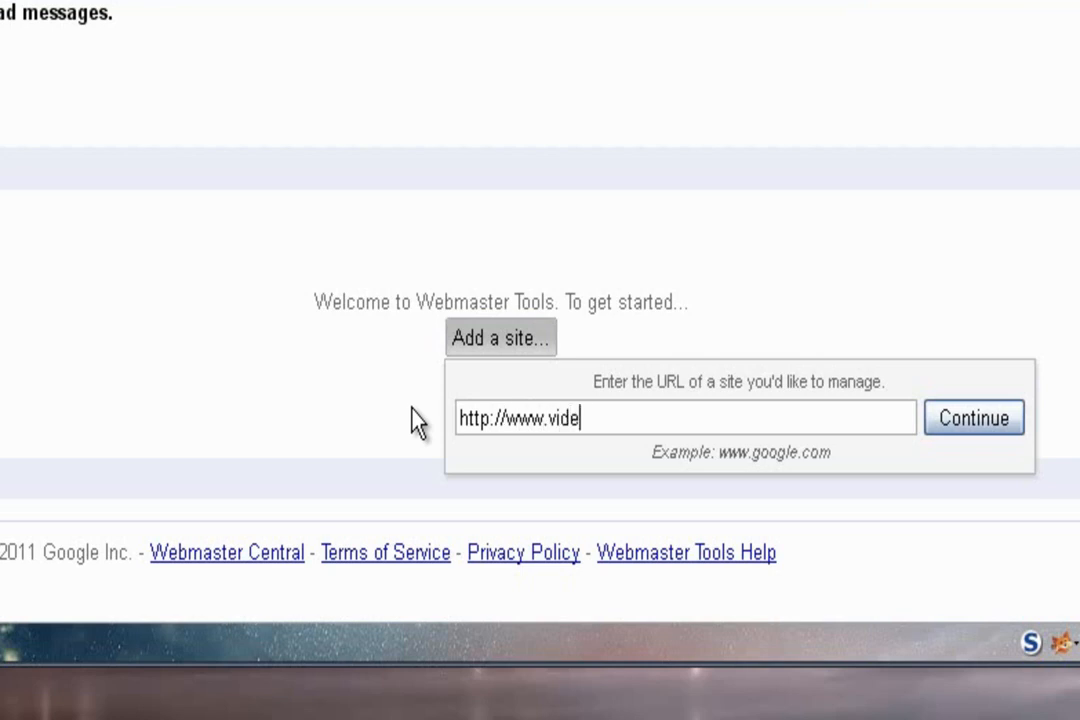
{"action": "type", "text": "ohelp.biz"}
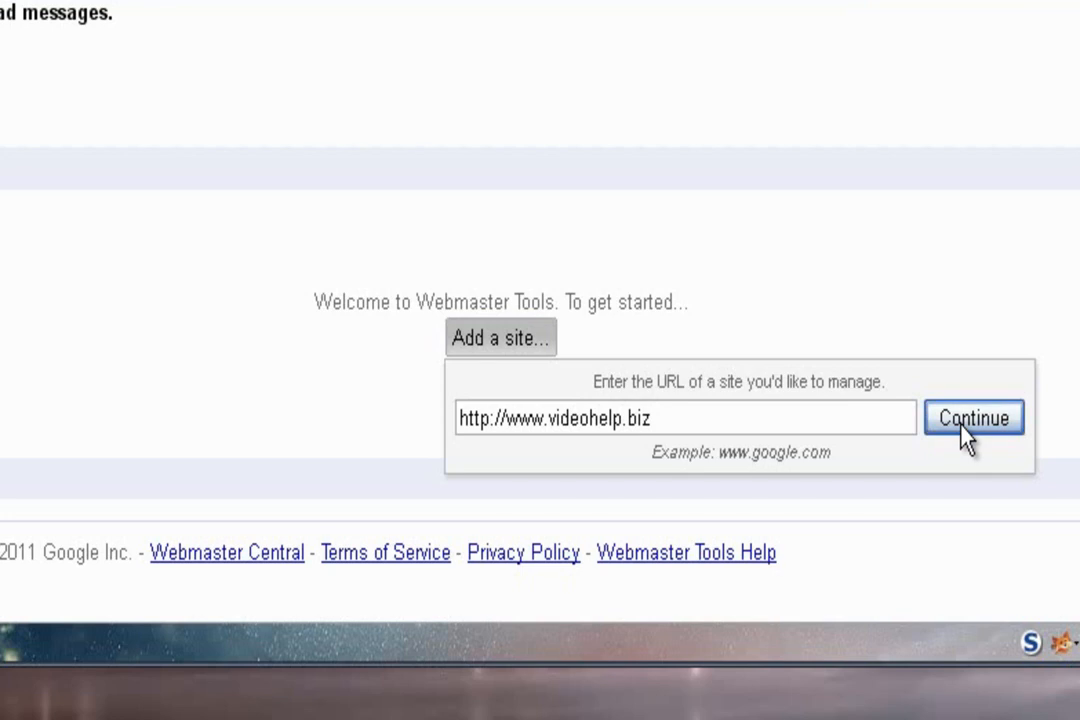
{"action": "left_click", "coordinate": [974, 418]}
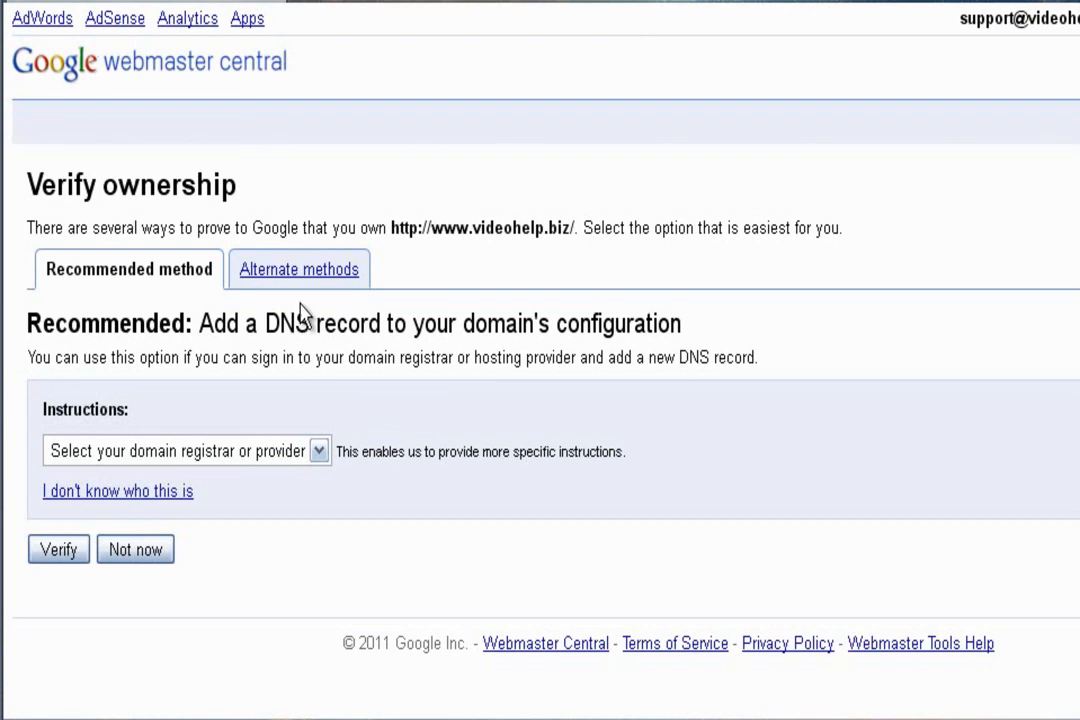
Step: Under Alternate methods choose meta-tag verification and select the google-site-verification tag
{"action": "left_click", "coordinate": [298, 268]}
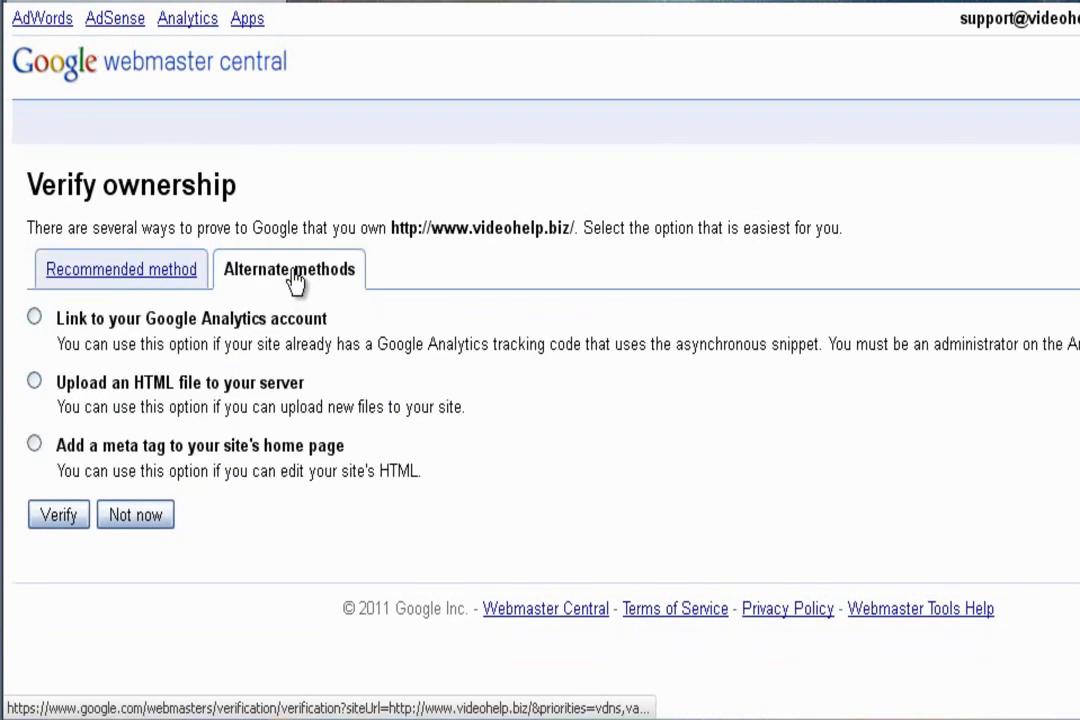
{"action": "left_click", "coordinate": [36, 444]}
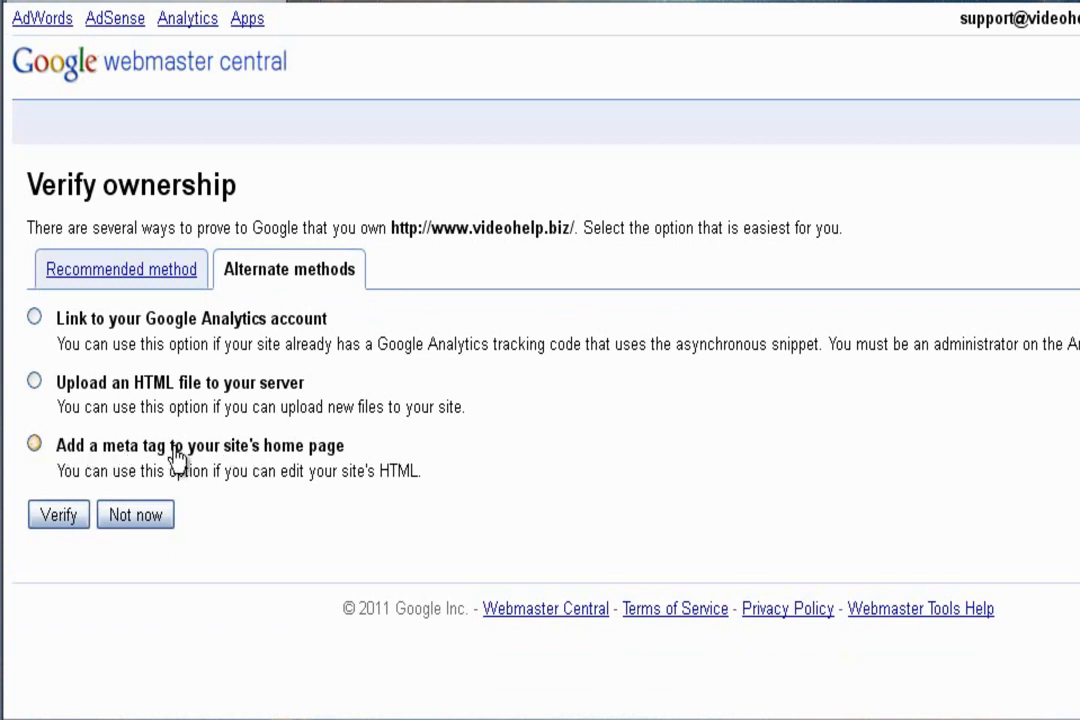
{"action": "left_click", "coordinate": [36, 444]}
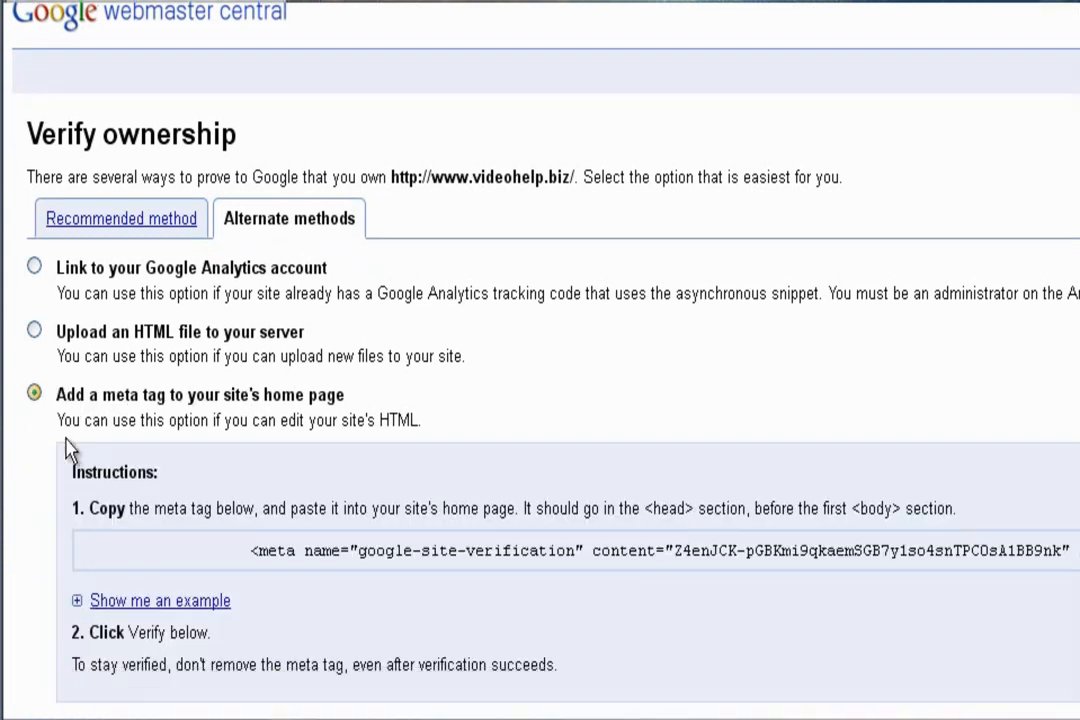
{"action": "scroll", "scroll_direction": "down", "scroll_amount": 3}
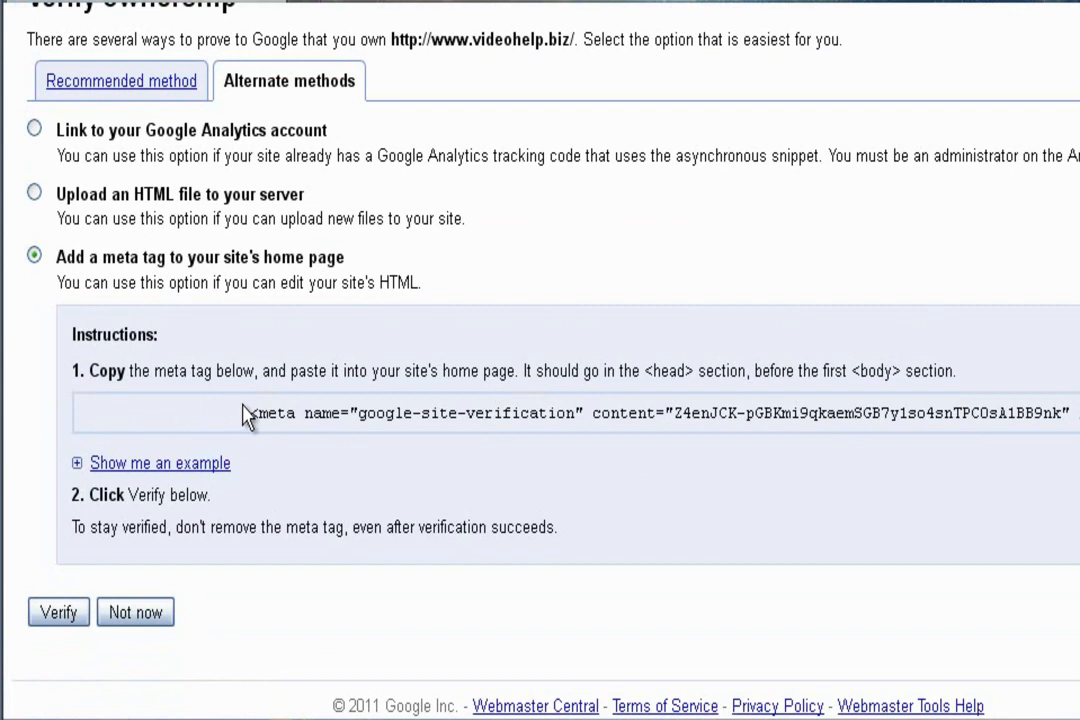
{"action": "mouse_move", "coordinate": [250, 424]}
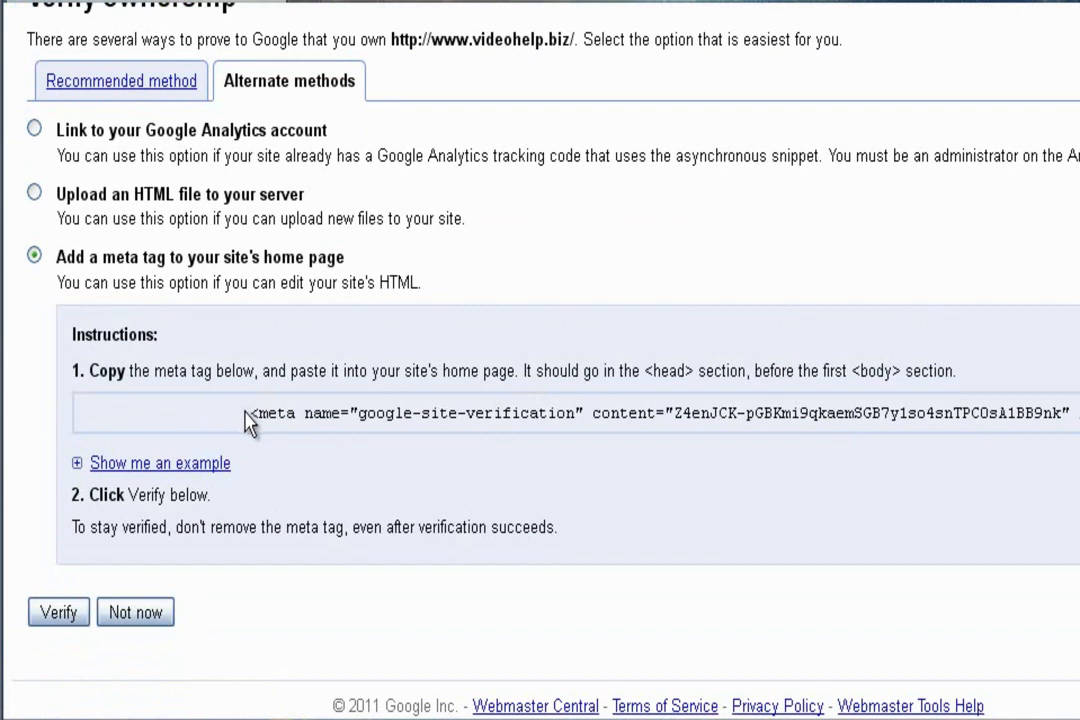
{"action": "mouse_move", "coordinate": [268, 418]}
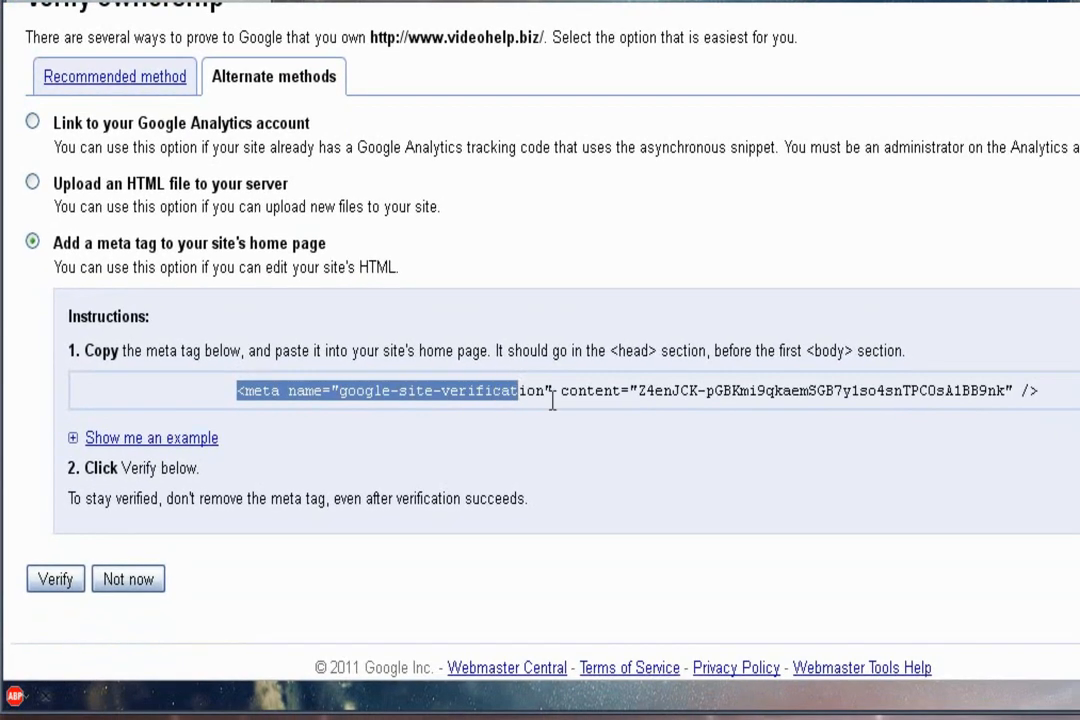
{"action": "left_click_drag", "start_coordinate": [550, 390], "coordinate": [970, 390]}
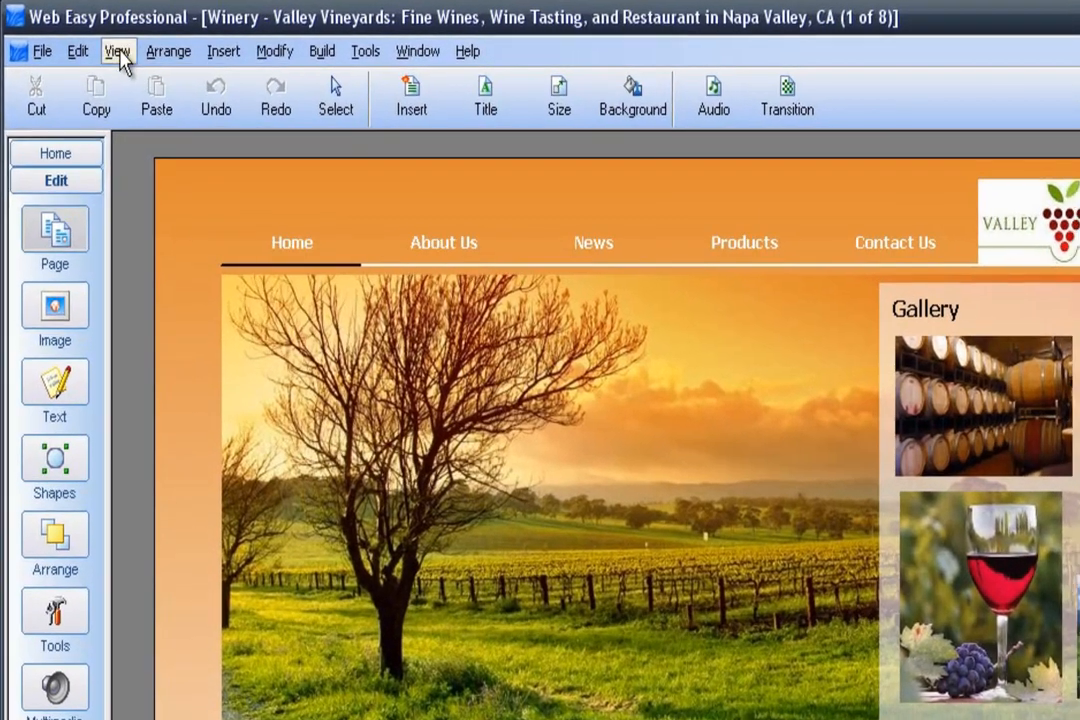
Step: Show the Inspector panel with the whole document's properties
{"action": "left_click", "coordinate": [116, 52]}
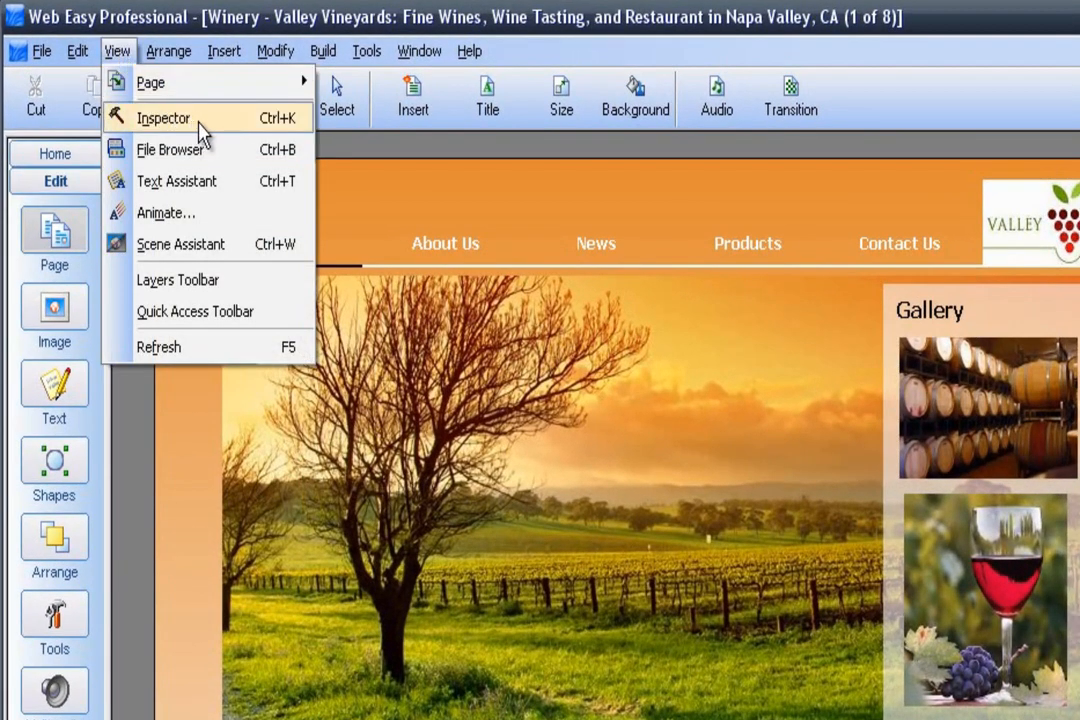
{"action": "left_click", "coordinate": [162, 118]}
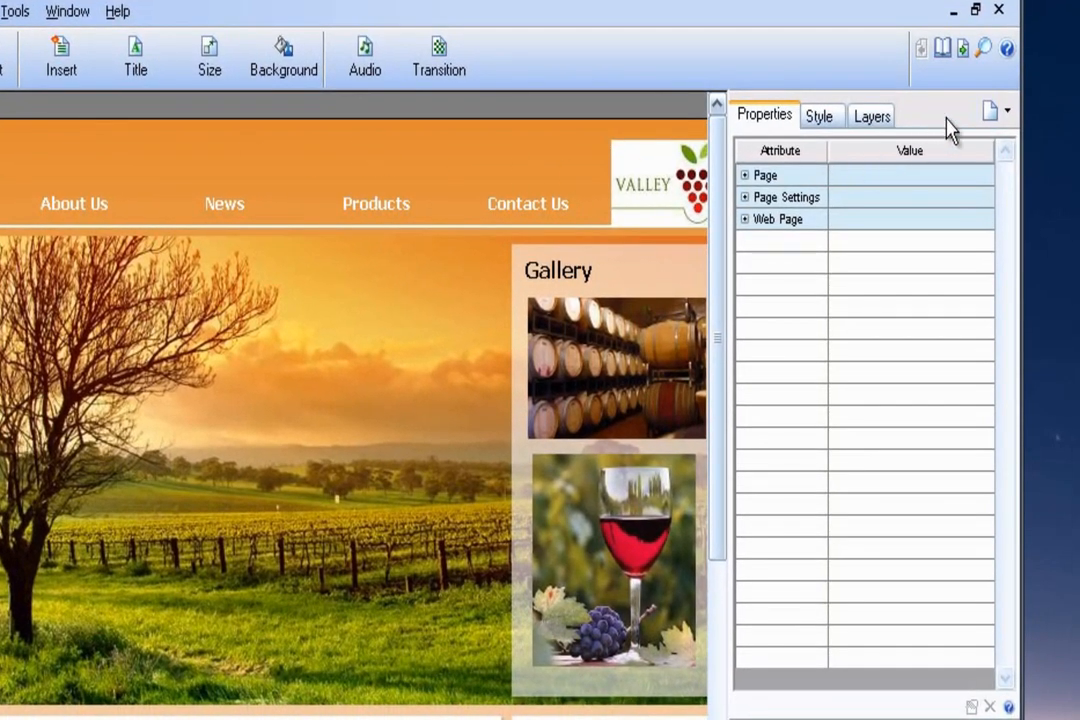
{"action": "mouse_move", "coordinate": [992, 110]}
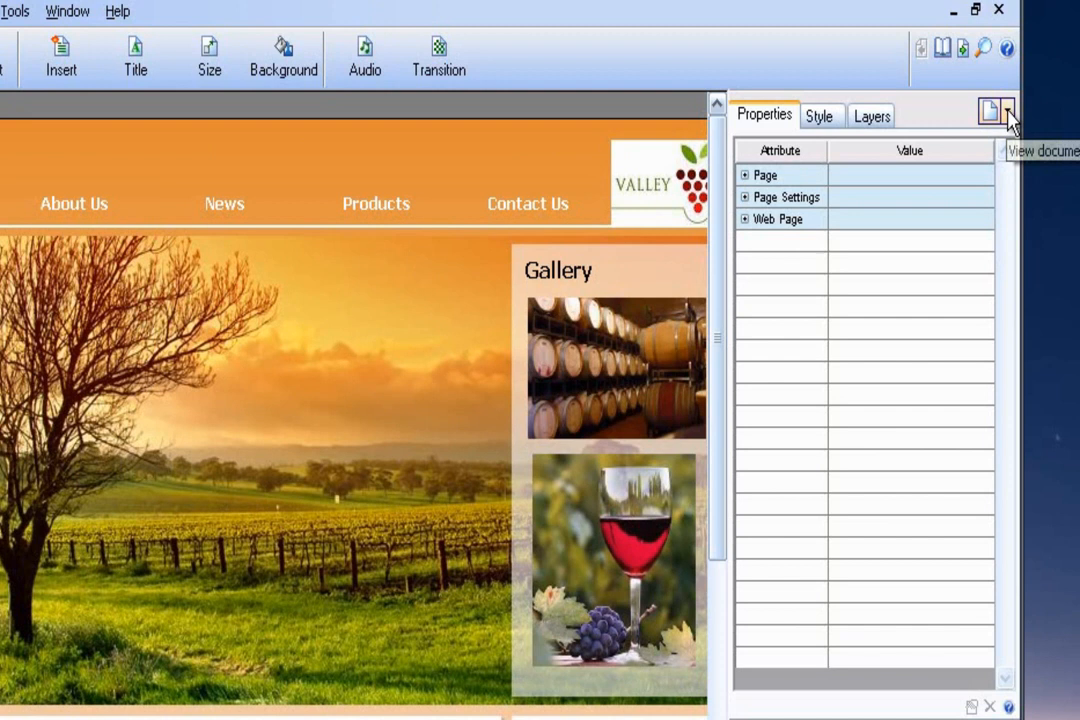
{"action": "left_click", "coordinate": [992, 112]}
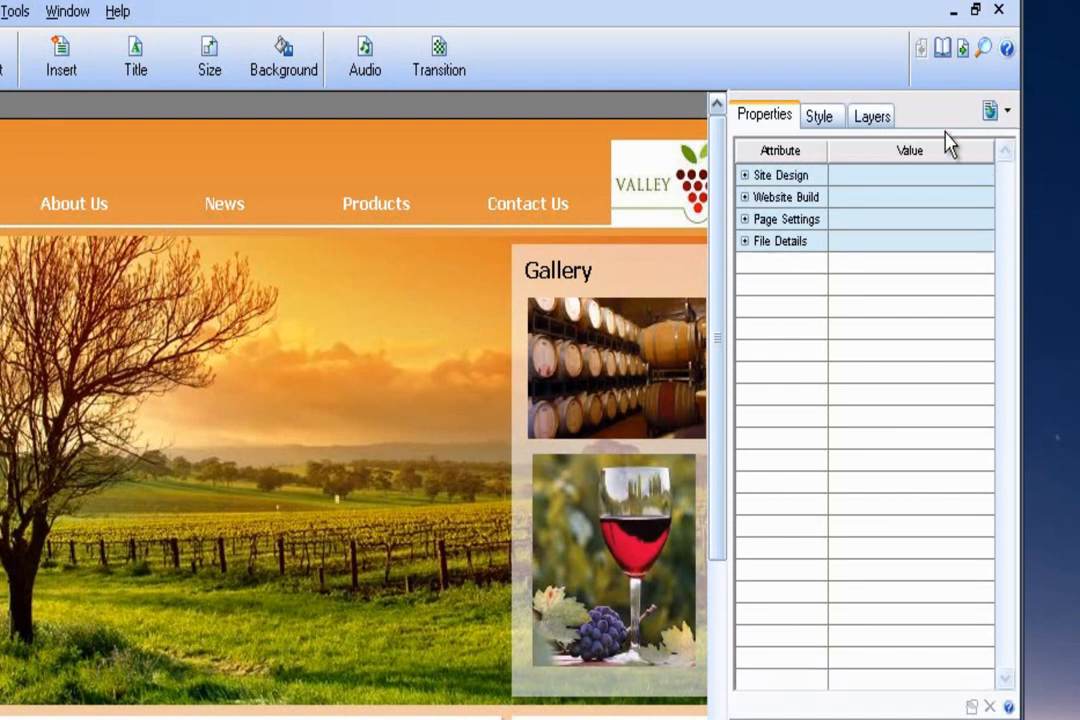
{"action": "mouse_move", "coordinate": [764, 130]}
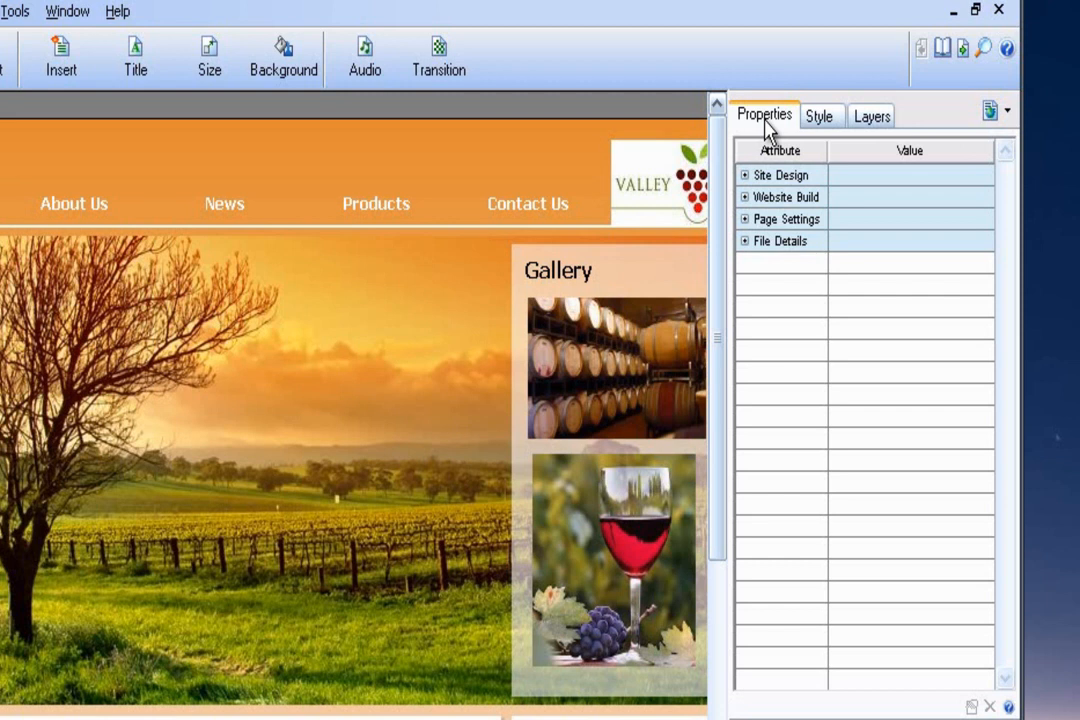
{"action": "mouse_move", "coordinate": [764, 198]}
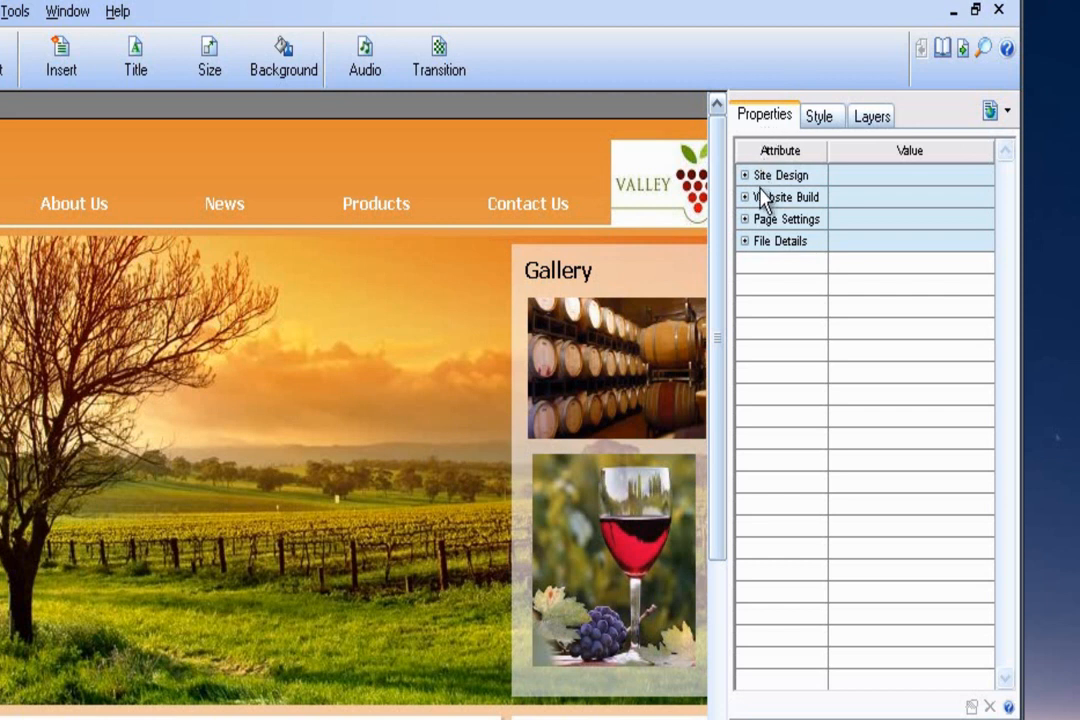
{"action": "mouse_move", "coordinate": [768, 248]}
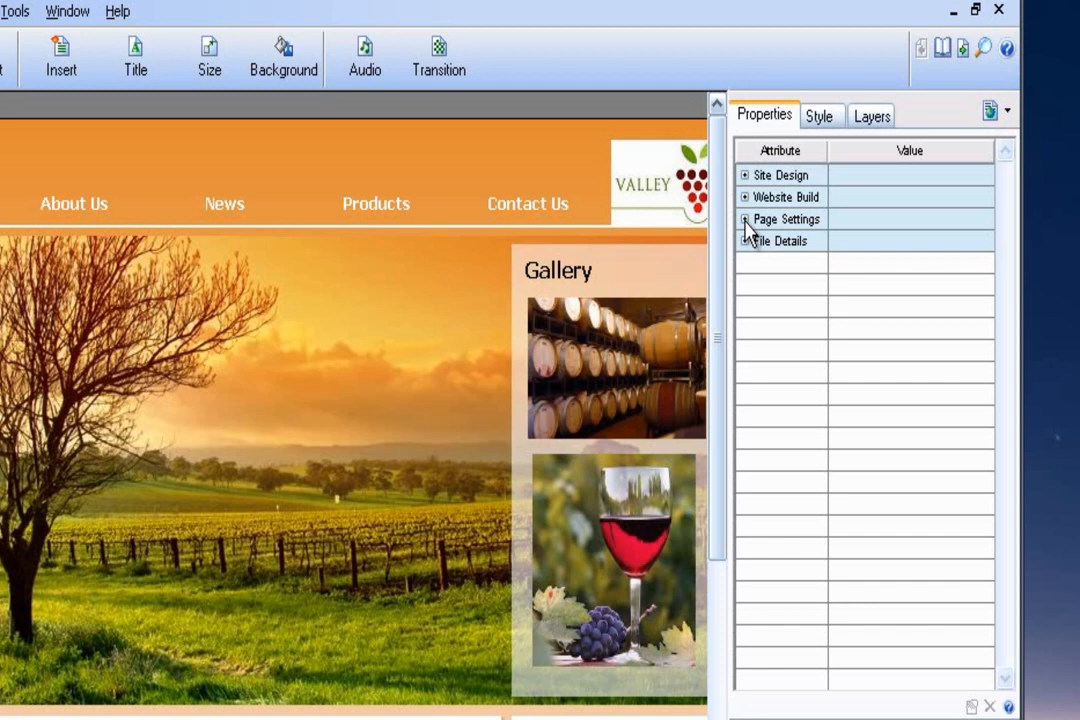
Step: Expand Page Settings and start editing the Head Elements text
{"action": "left_click", "coordinate": [744, 218]}
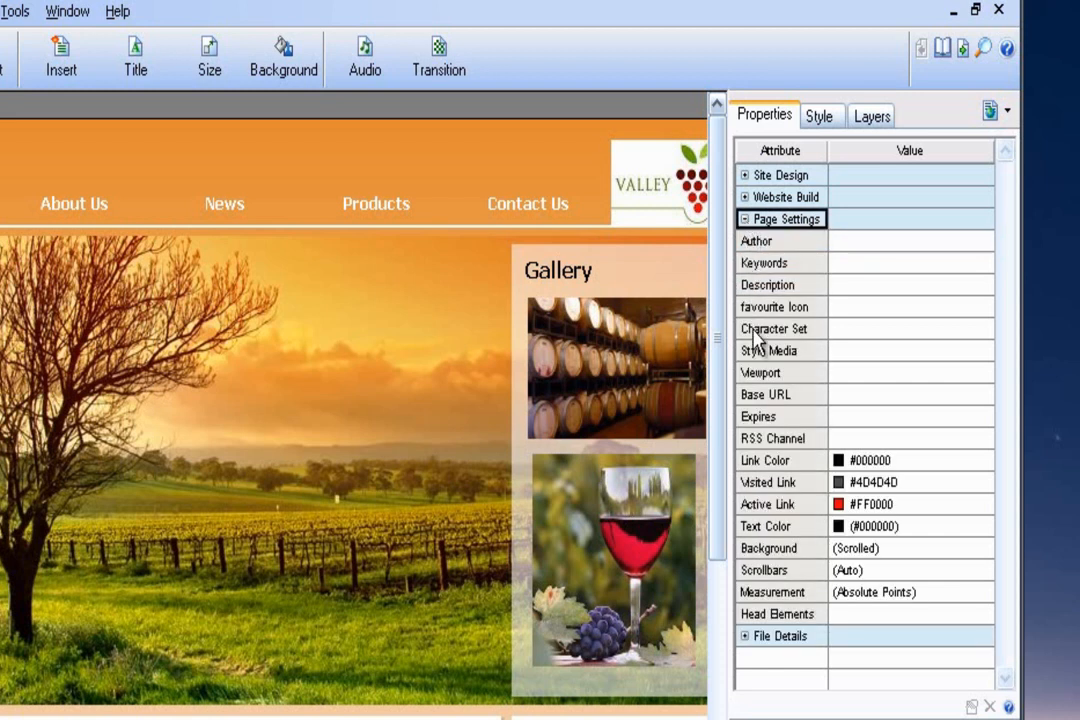
{"action": "left_click", "coordinate": [780, 612]}
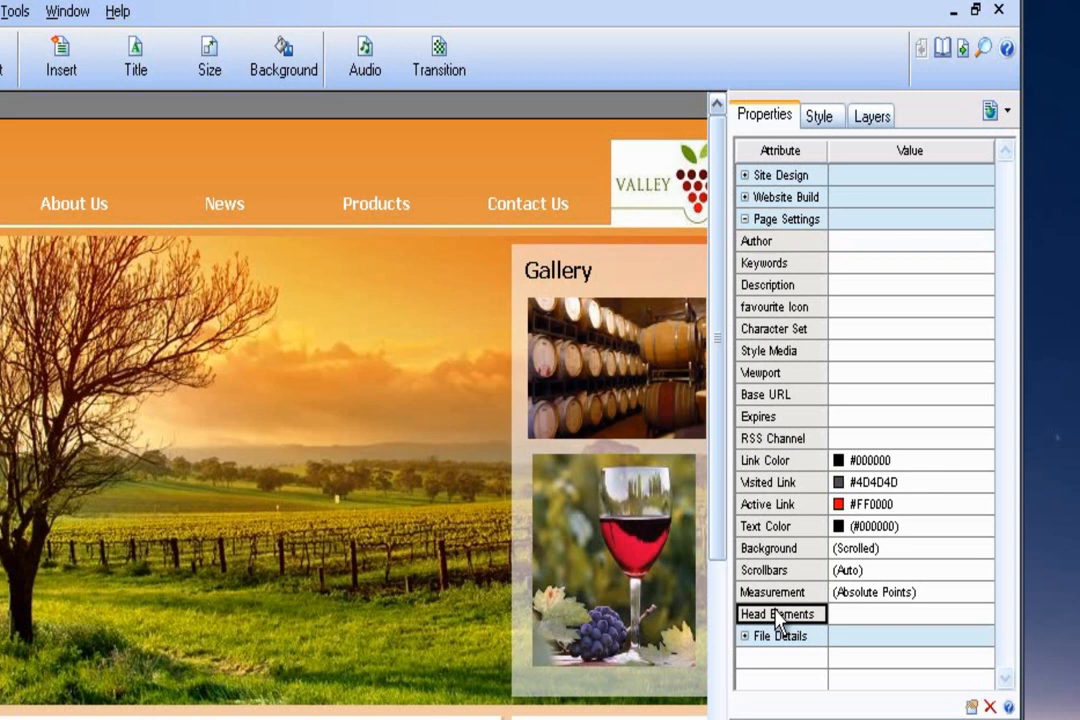
{"action": "left_click", "coordinate": [908, 612]}
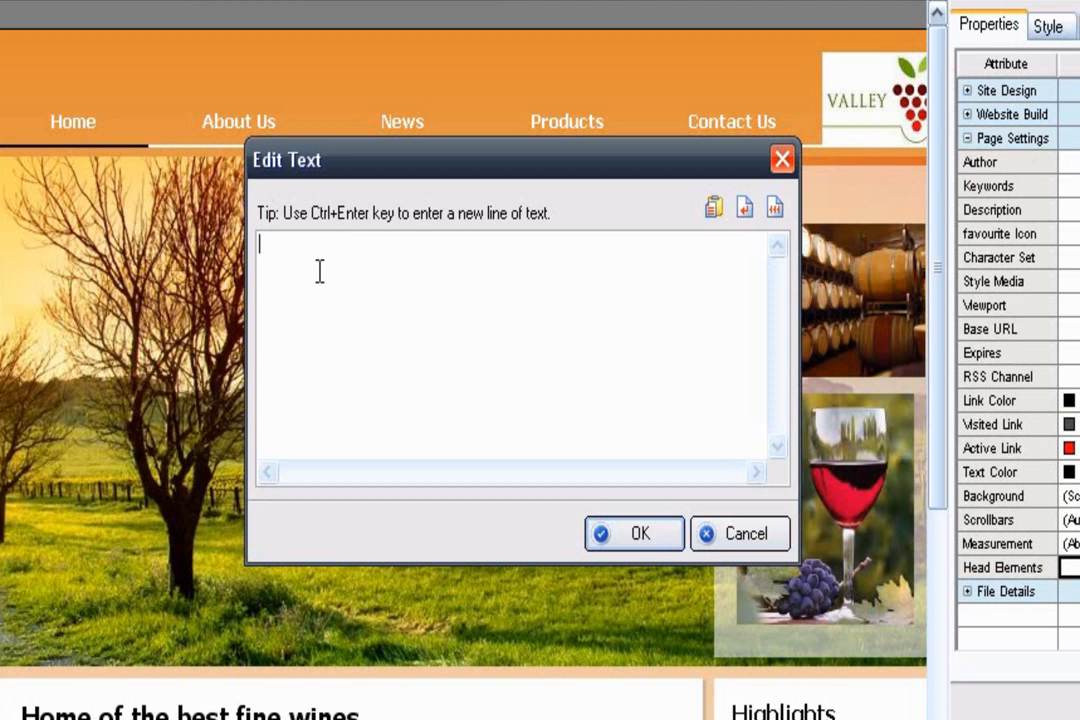
Step: Paste the google-site-verification meta tag into Head Elements and confirm it
{"action": "right_click", "coordinate": [320, 272]}
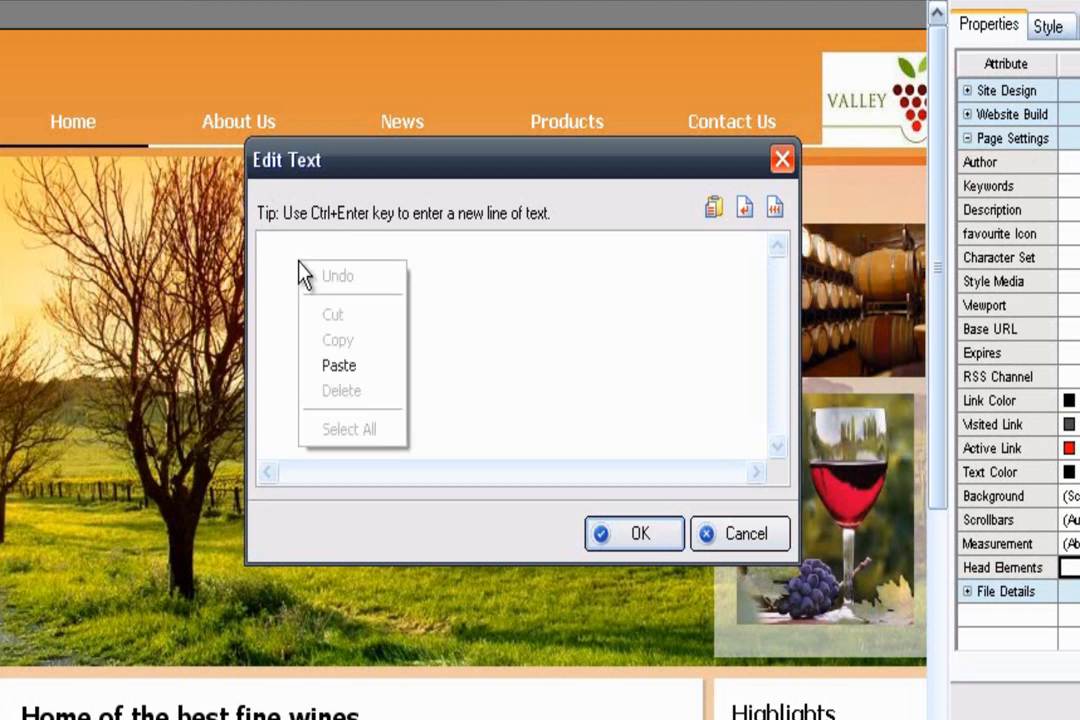
{"action": "left_click", "coordinate": [338, 364]}
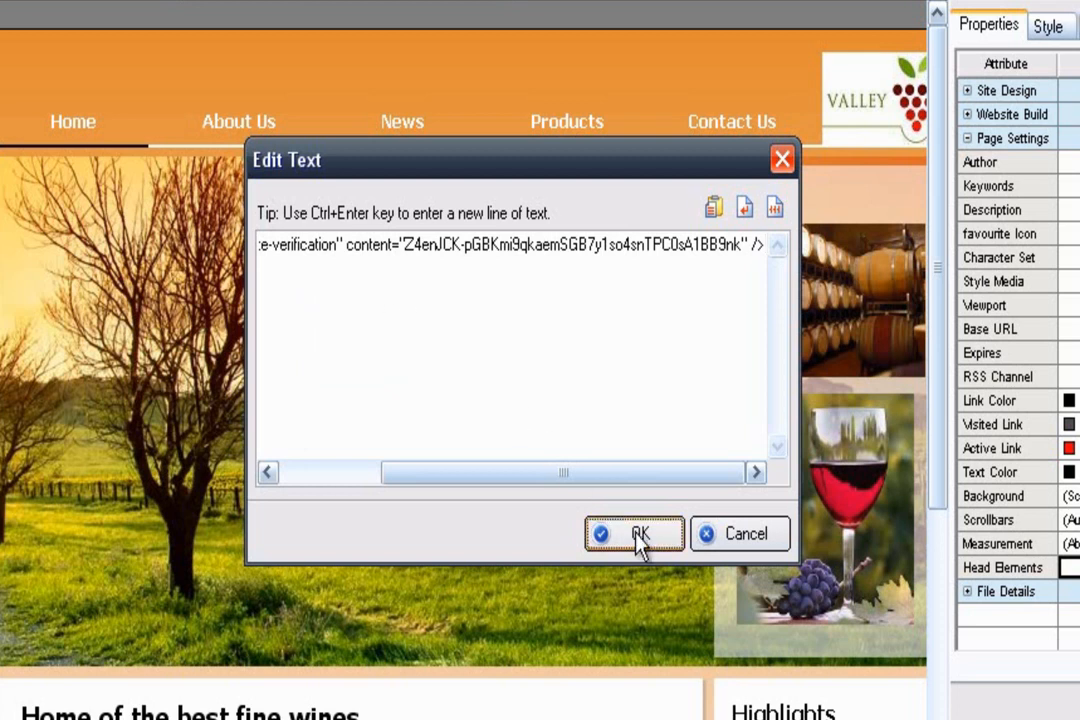
{"action": "left_click", "coordinate": [634, 532]}
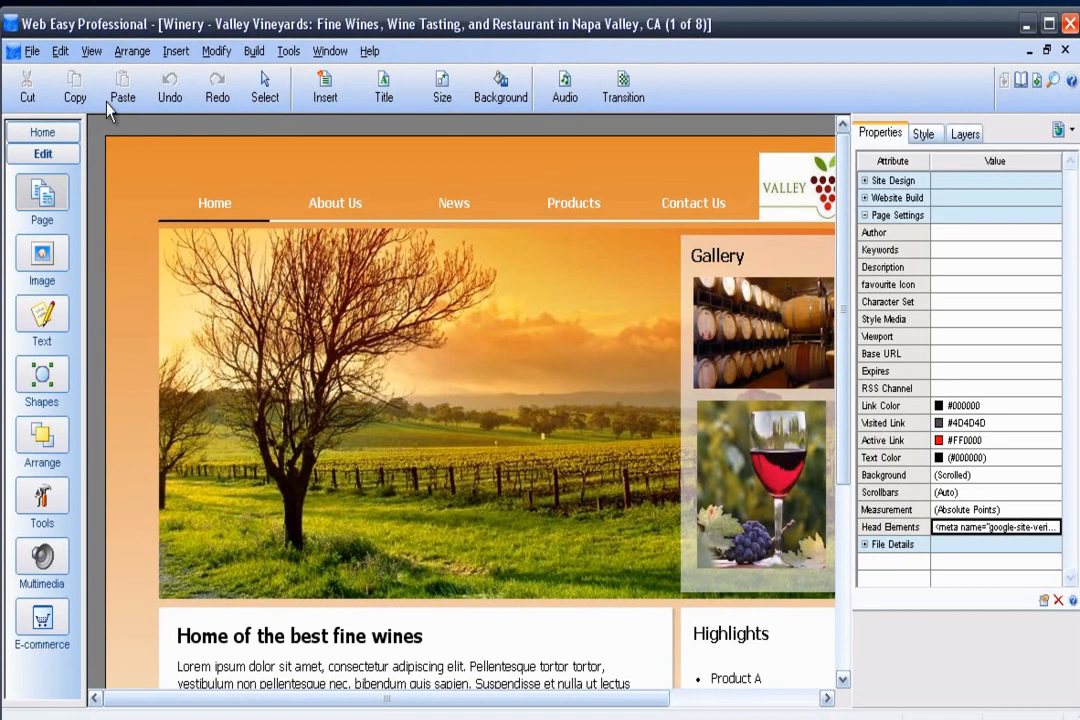
Step: Hide the Inspector panel and bring up the Build menu
{"action": "left_click", "coordinate": [92, 52]}
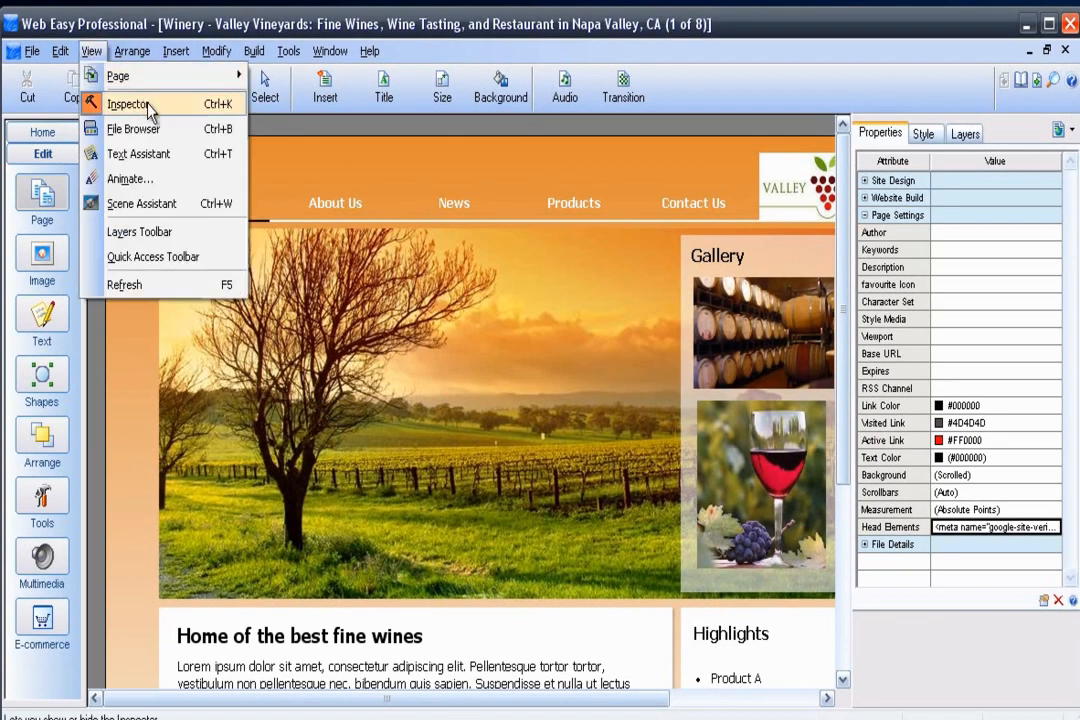
{"action": "left_click", "coordinate": [128, 104]}
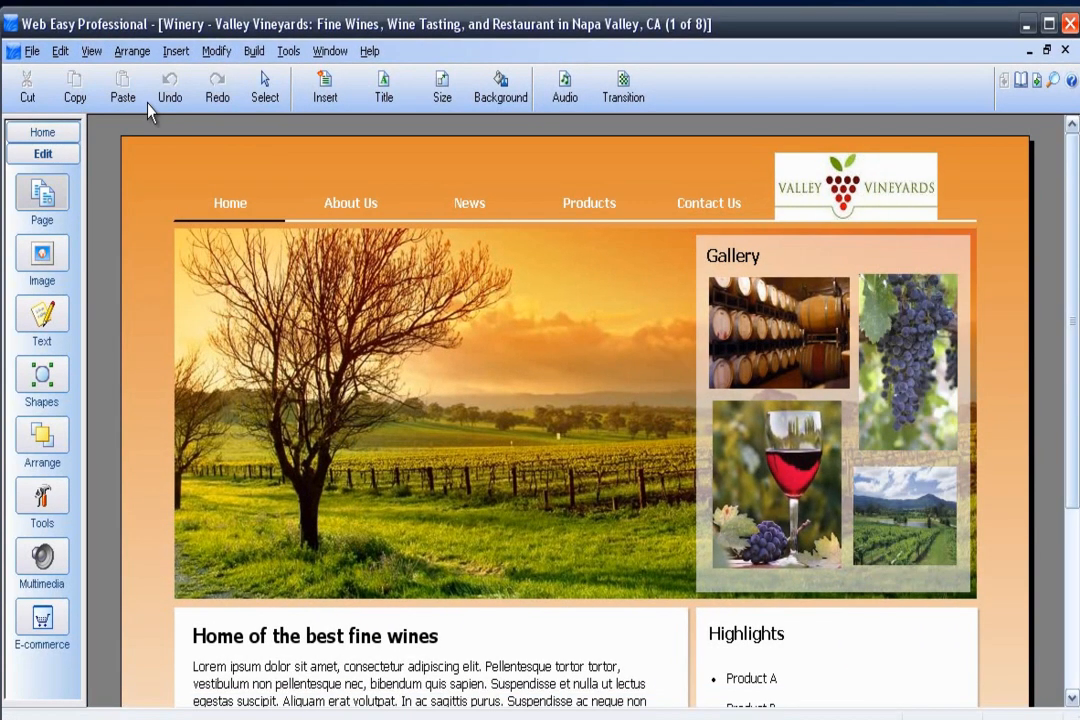
{"action": "left_click", "coordinate": [32, 52]}
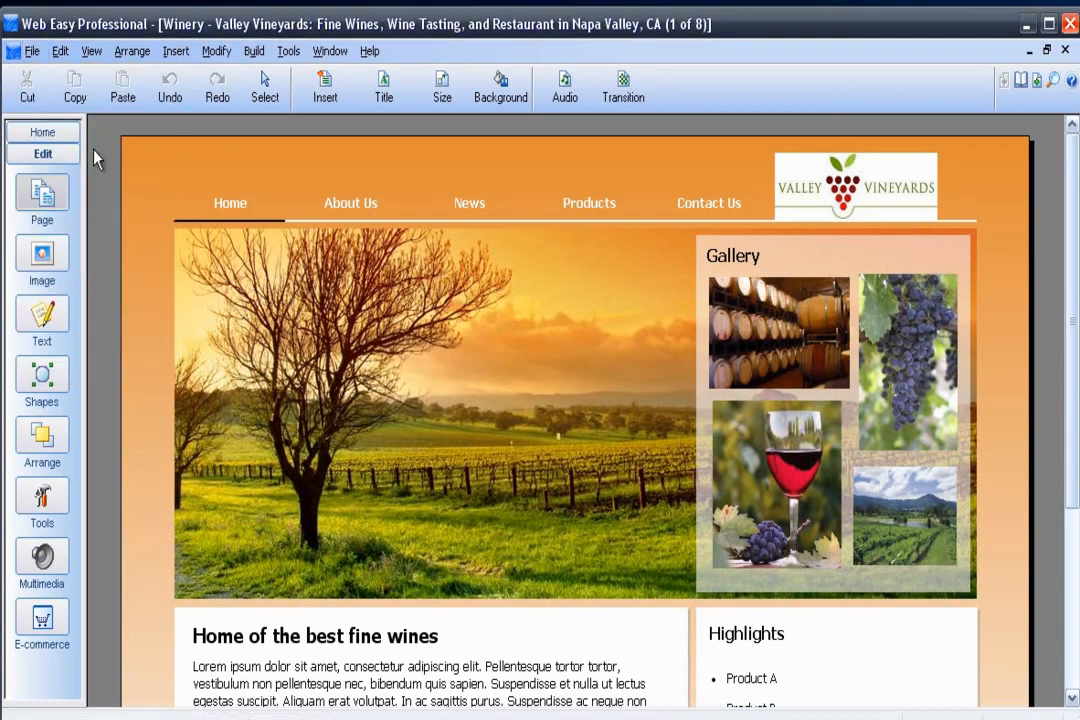
{"action": "mouse_move", "coordinate": [148, 132]}
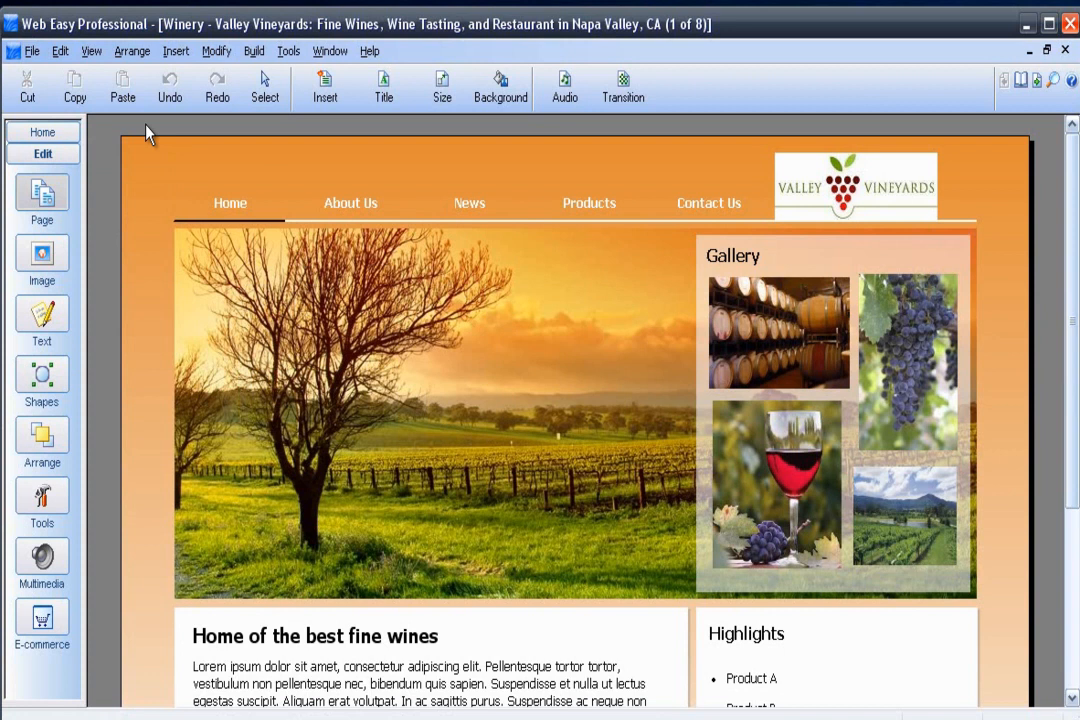
{"action": "left_click", "coordinate": [254, 52]}
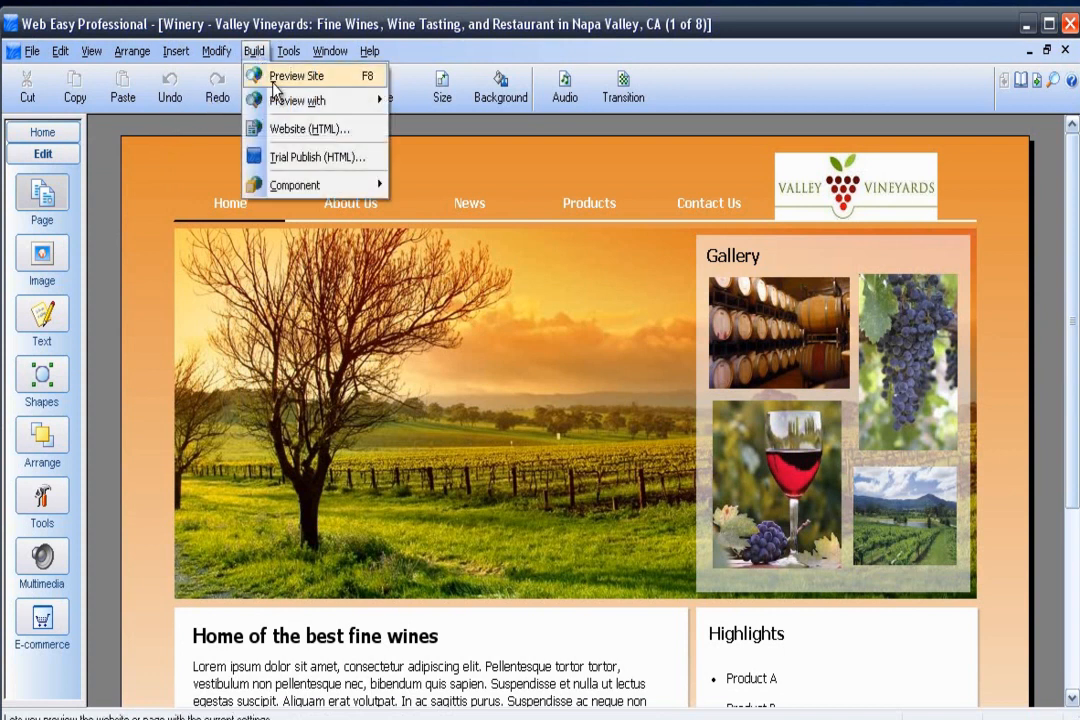
Step: Build the site as Website (HTML) for all pages with Publish on internet, confirming the prompts
{"action": "left_click", "coordinate": [310, 128]}
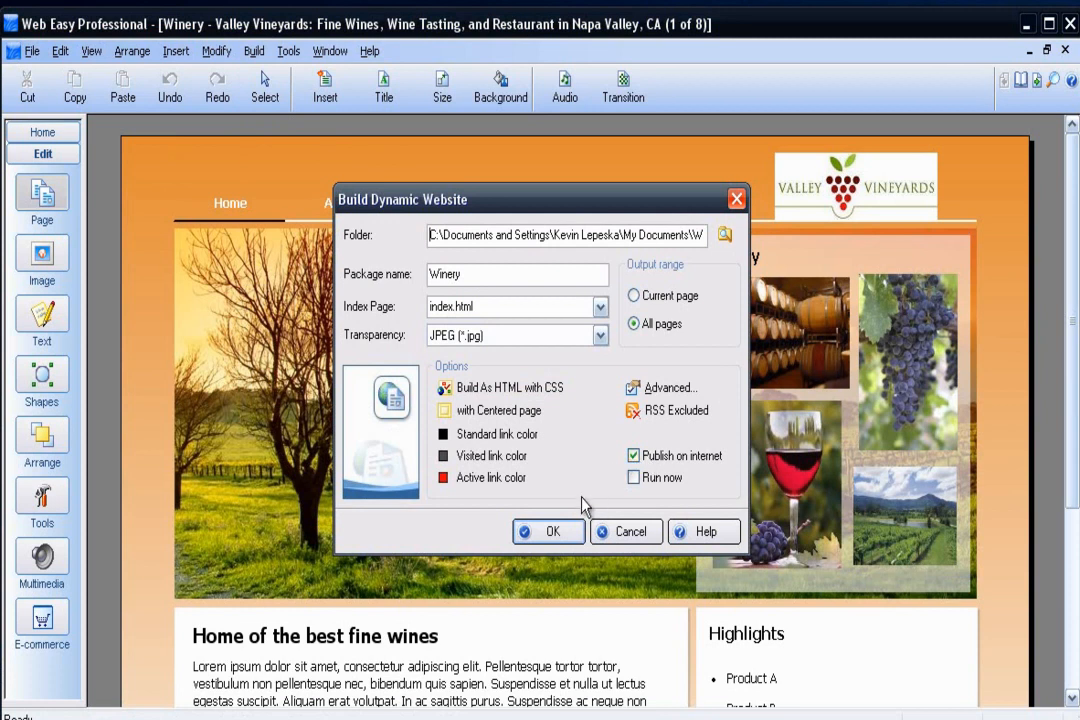
{"action": "left_click", "coordinate": [548, 532]}
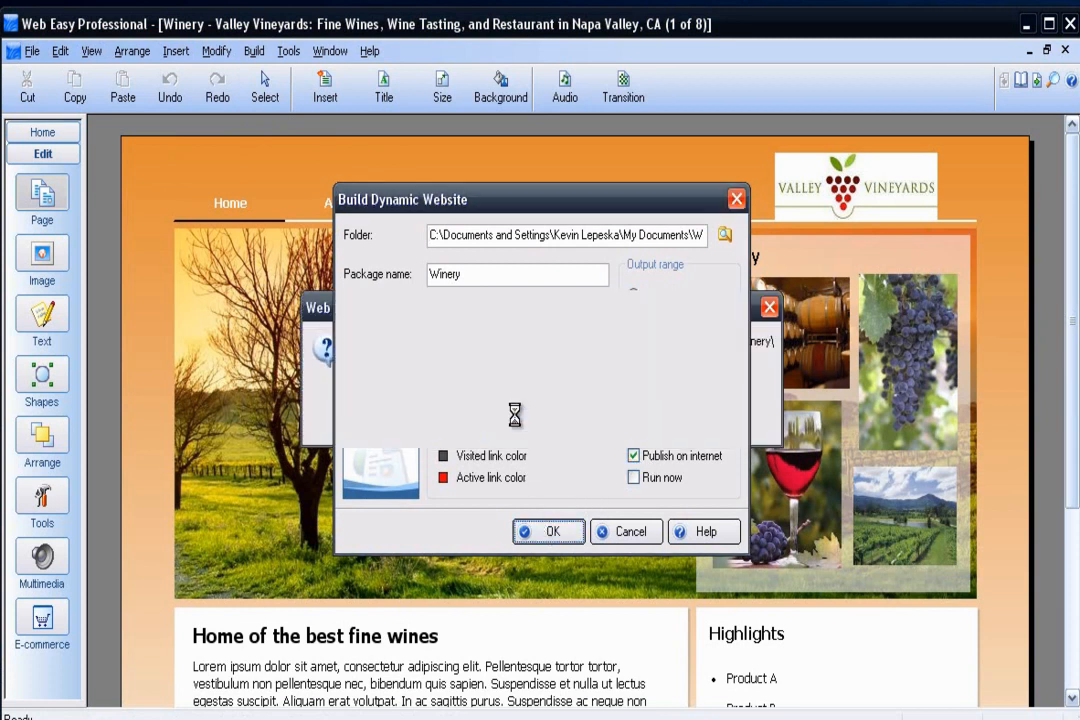
{"action": "left_click", "coordinate": [548, 532]}
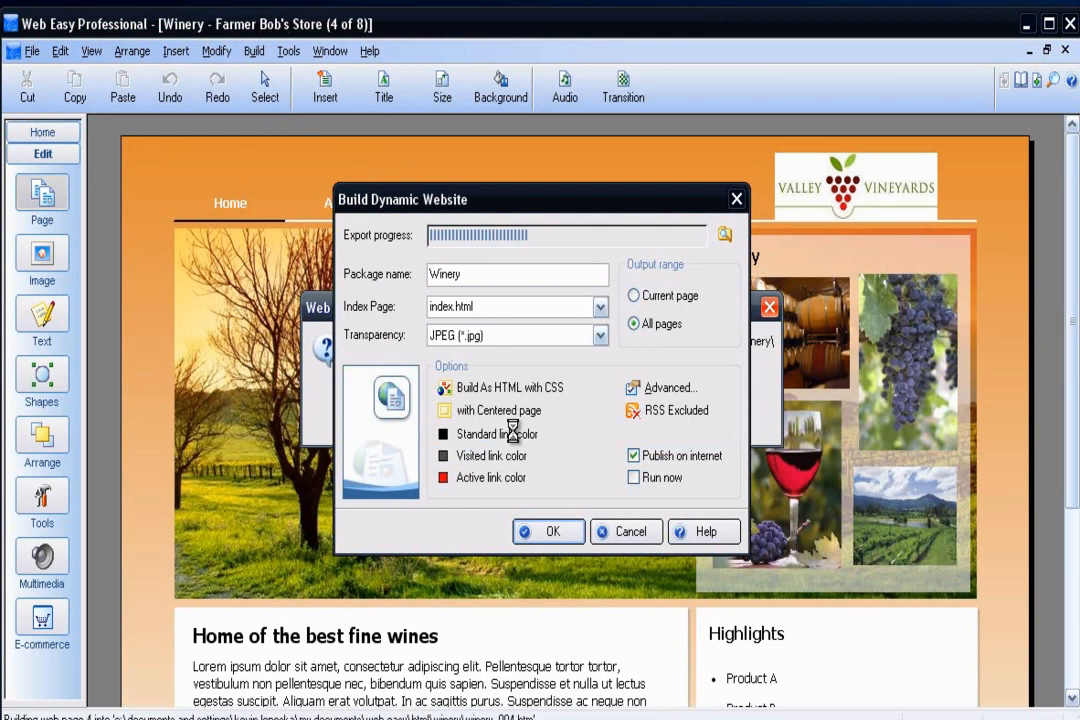
{"action": "left_click", "coordinate": [548, 532]}
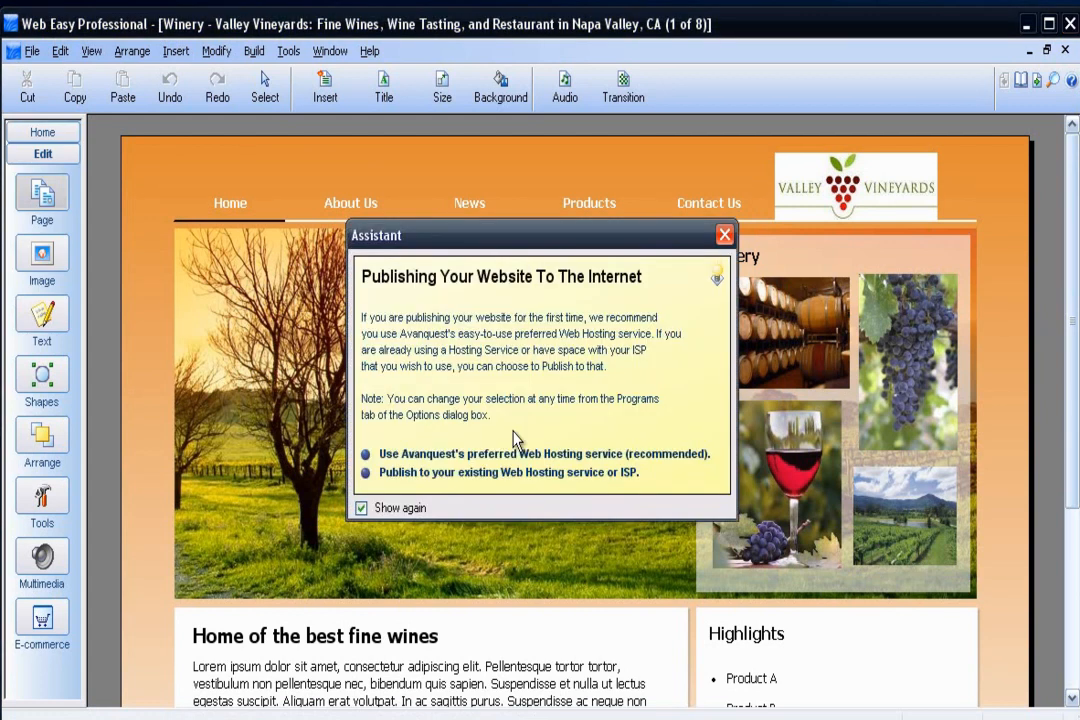
{"action": "mouse_move", "coordinate": [508, 472]}
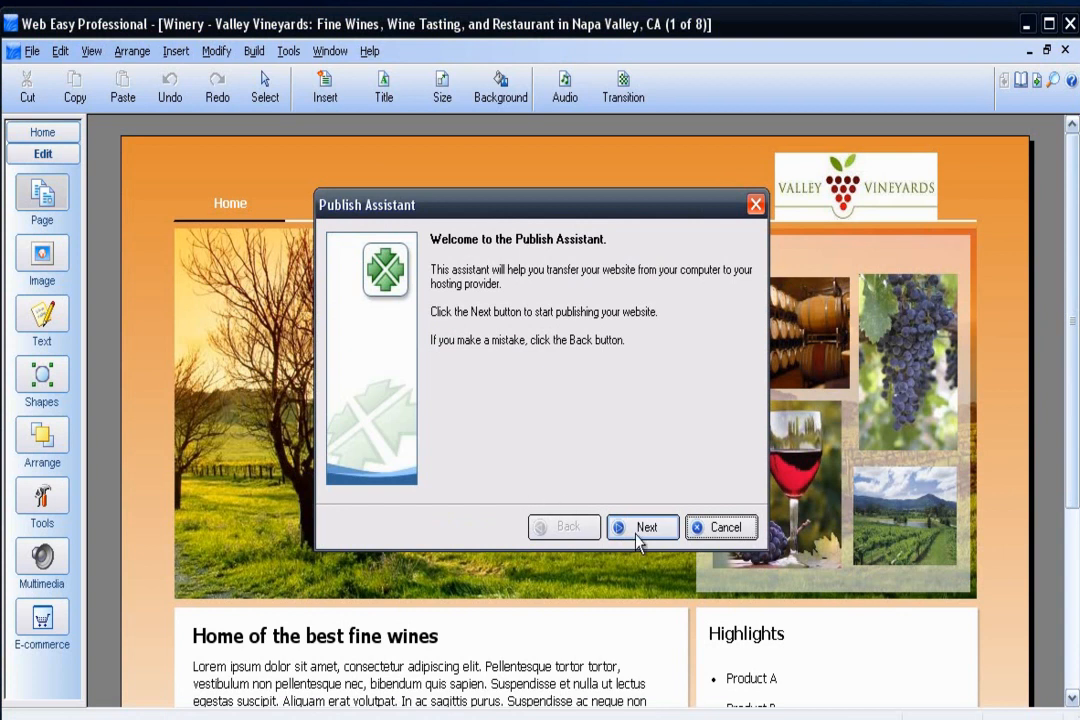
Step: Upload the built winery website to the hosting provider via the Publish Assistant
{"action": "left_click", "coordinate": [642, 528]}
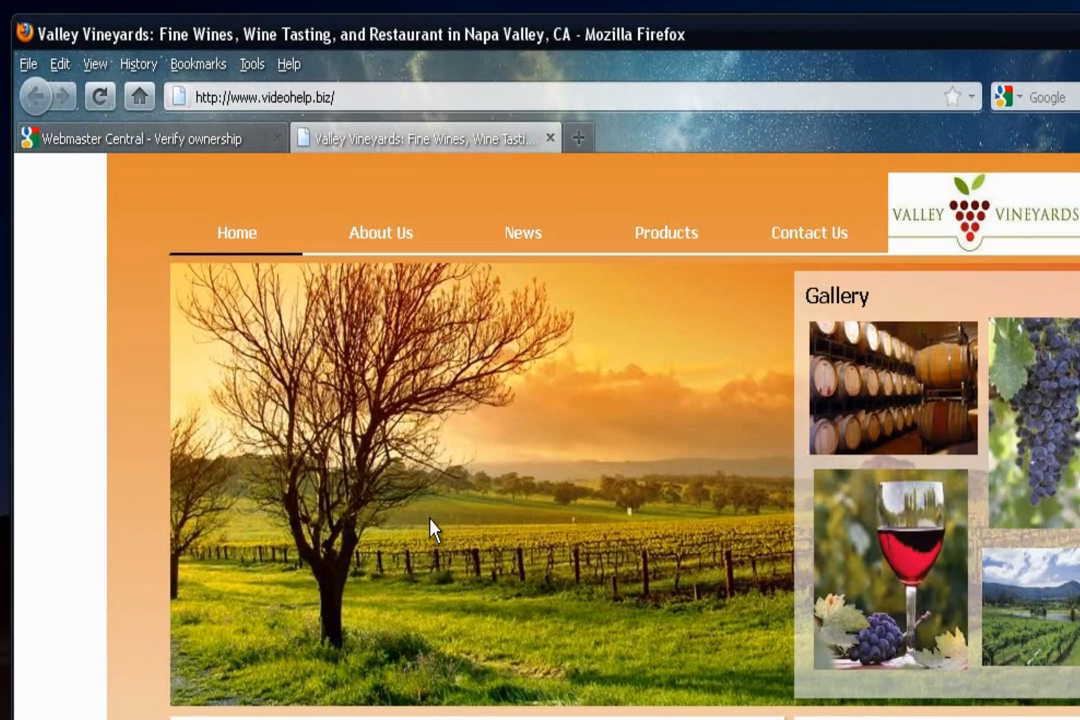
{"action": "left_click", "coordinate": [92, 64]}
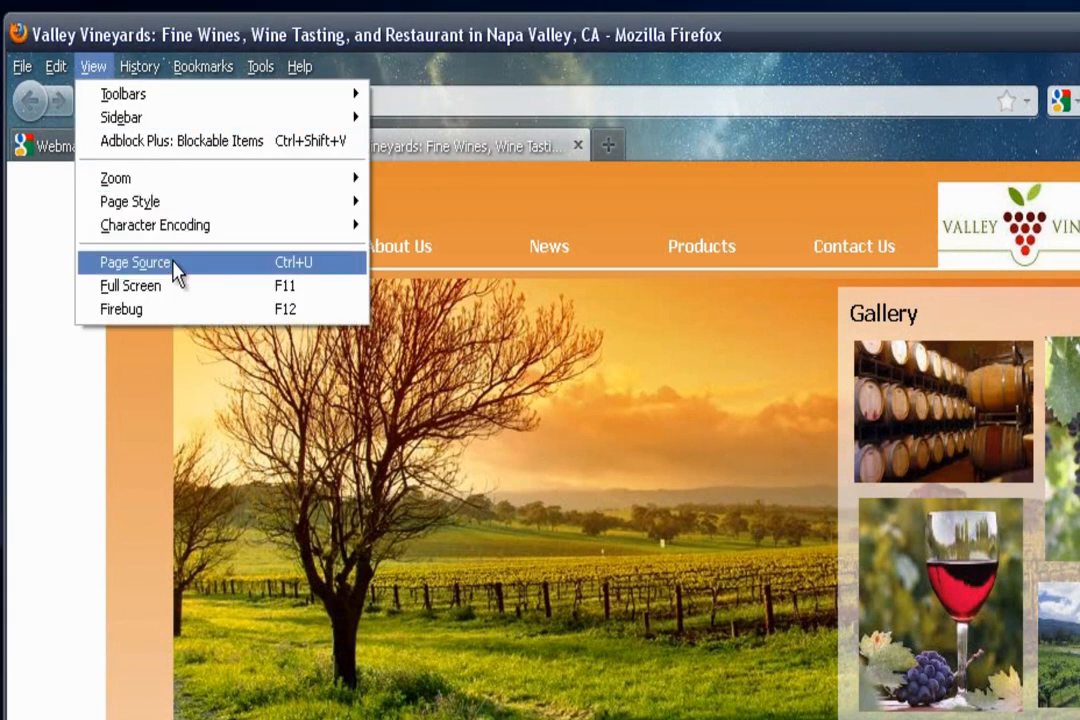
{"action": "left_click", "coordinate": [136, 262]}
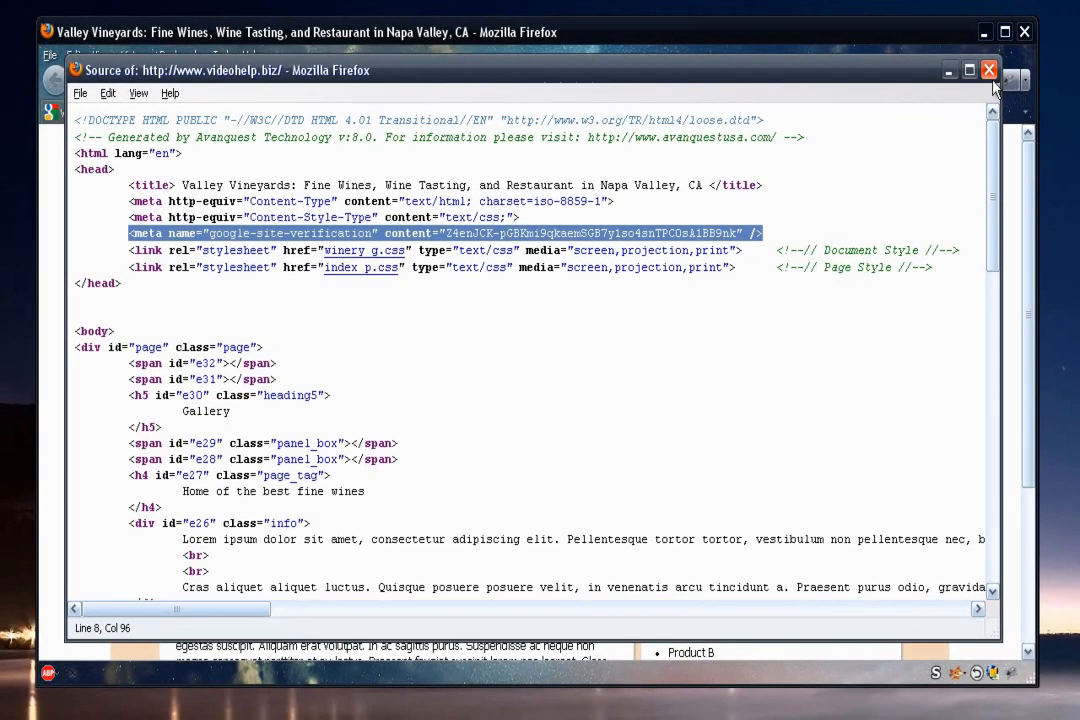
{"action": "left_click", "coordinate": [988, 70]}
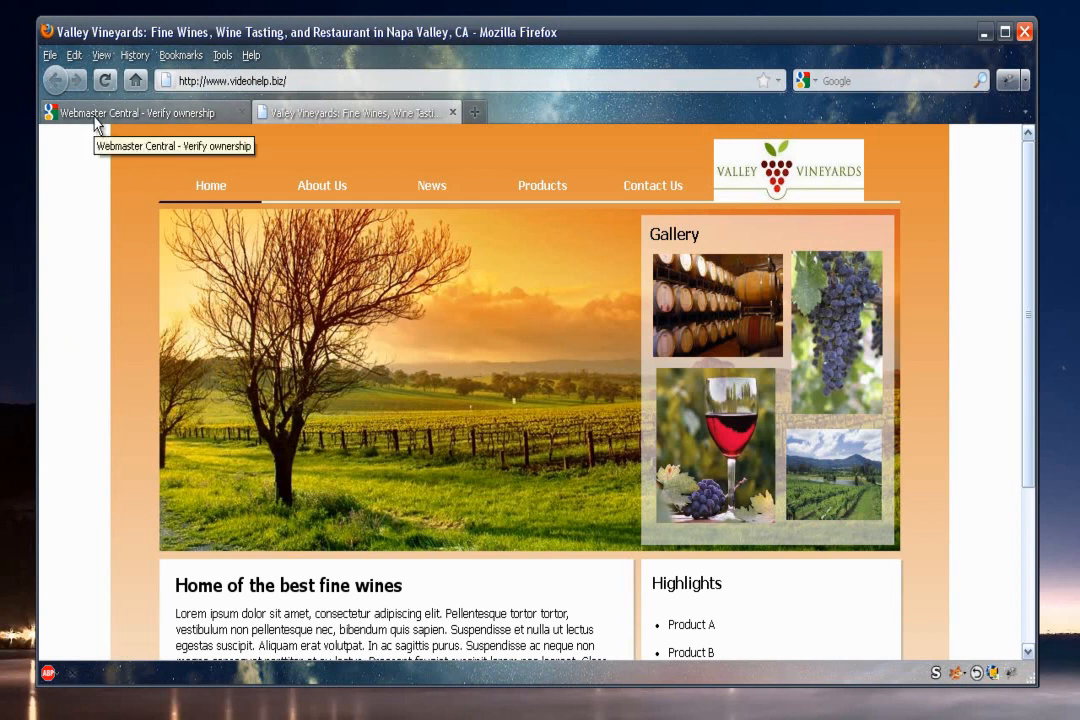
Step: Back on the Verify ownership page, verify videohelp.biz with the meta tag method
{"action": "left_click", "coordinate": [140, 112]}
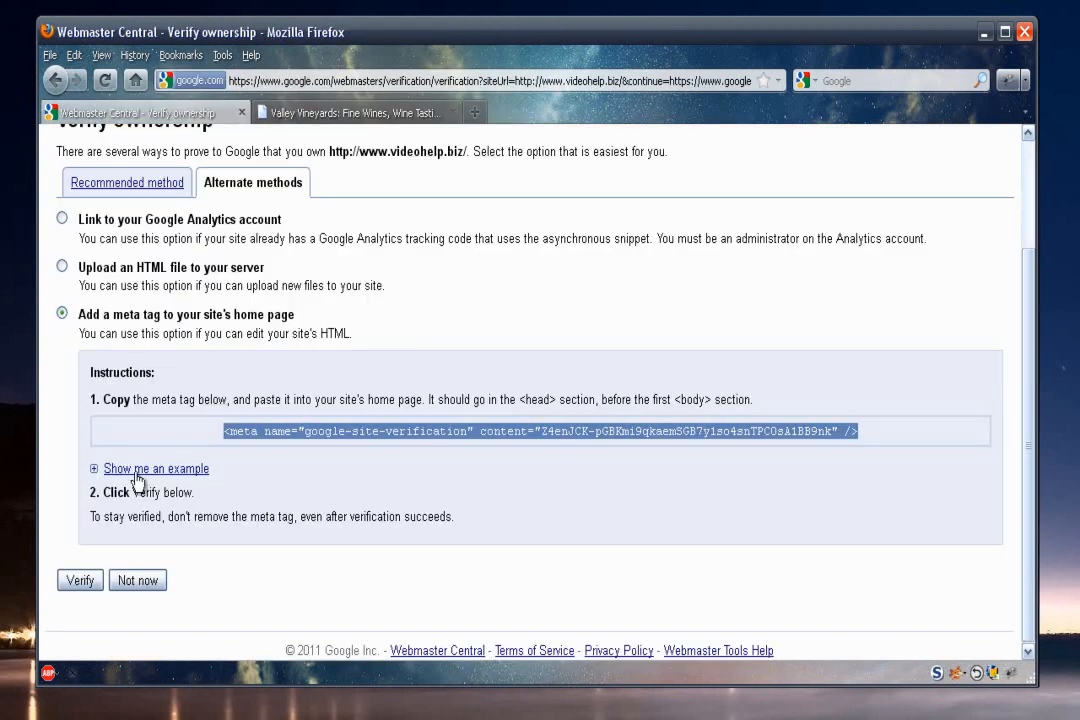
{"action": "left_click", "coordinate": [80, 580]}
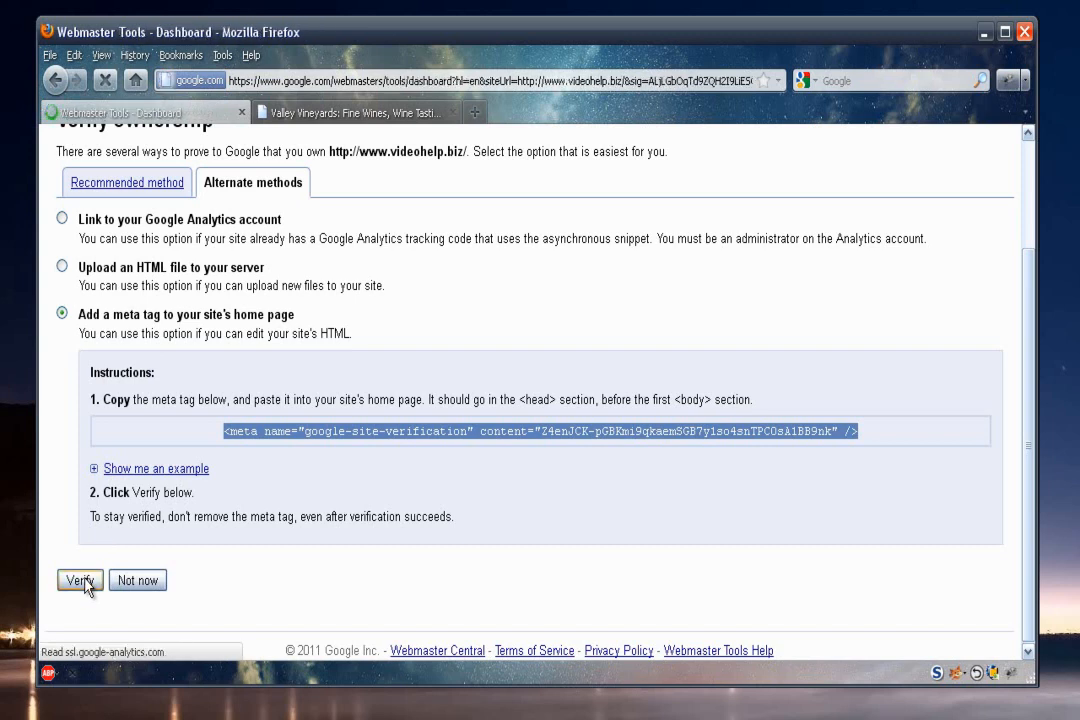
{"action": "left_click", "coordinate": [80, 580]}
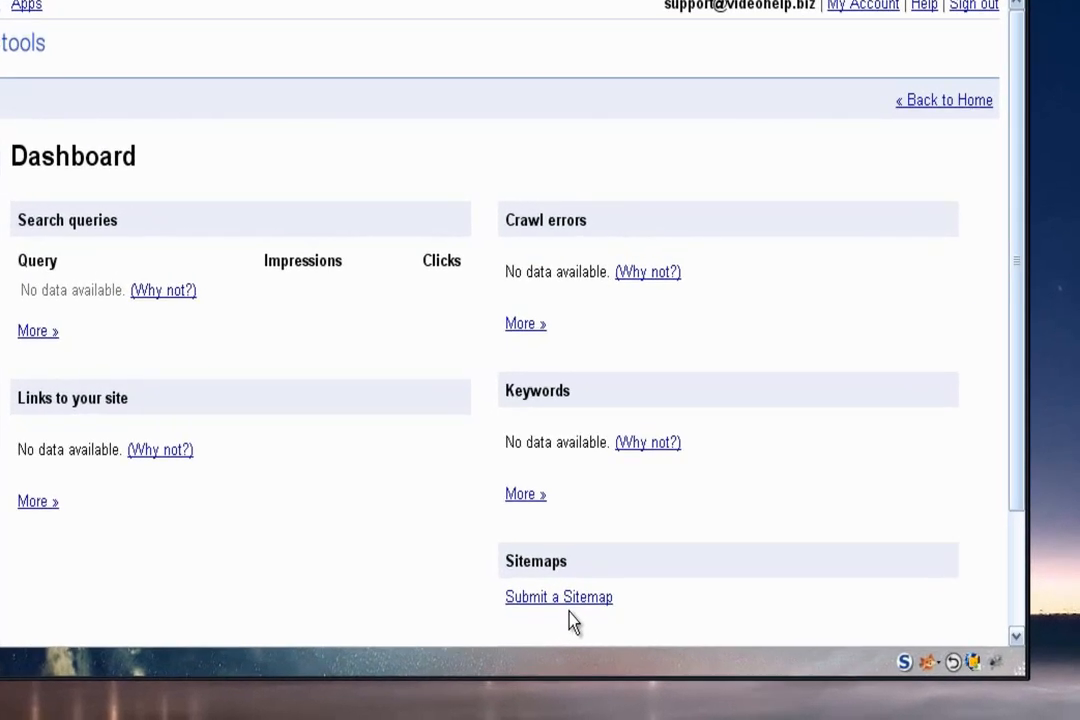
{"action": "mouse_move", "coordinate": [558, 596]}
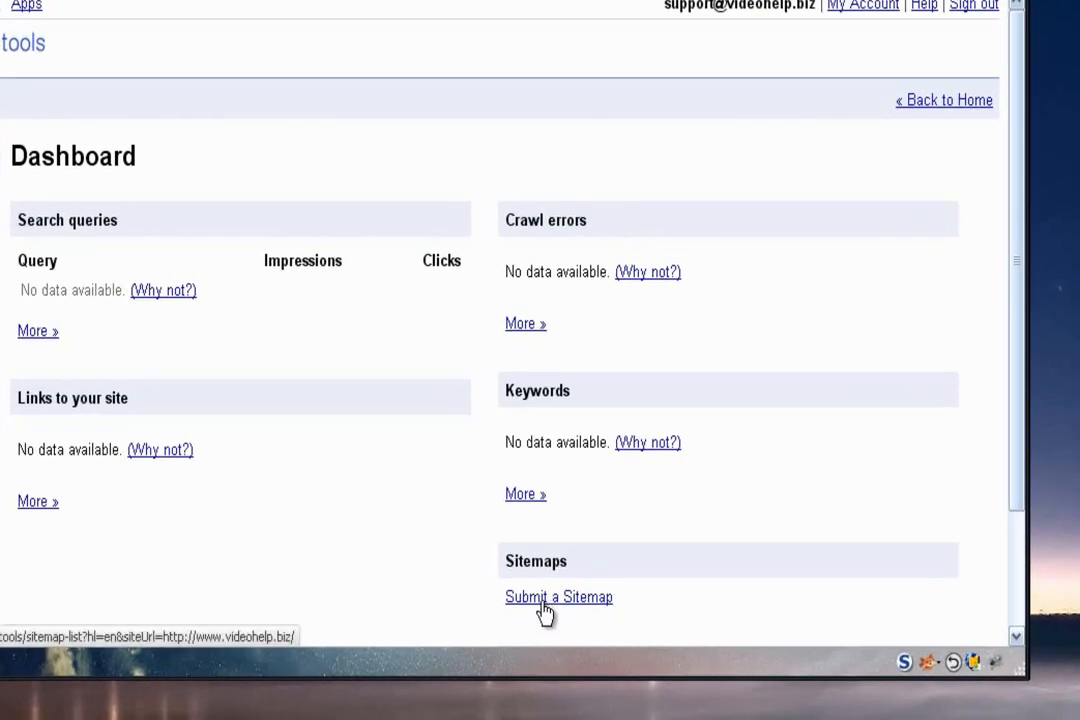
{"action": "mouse_move", "coordinate": [560, 612]}
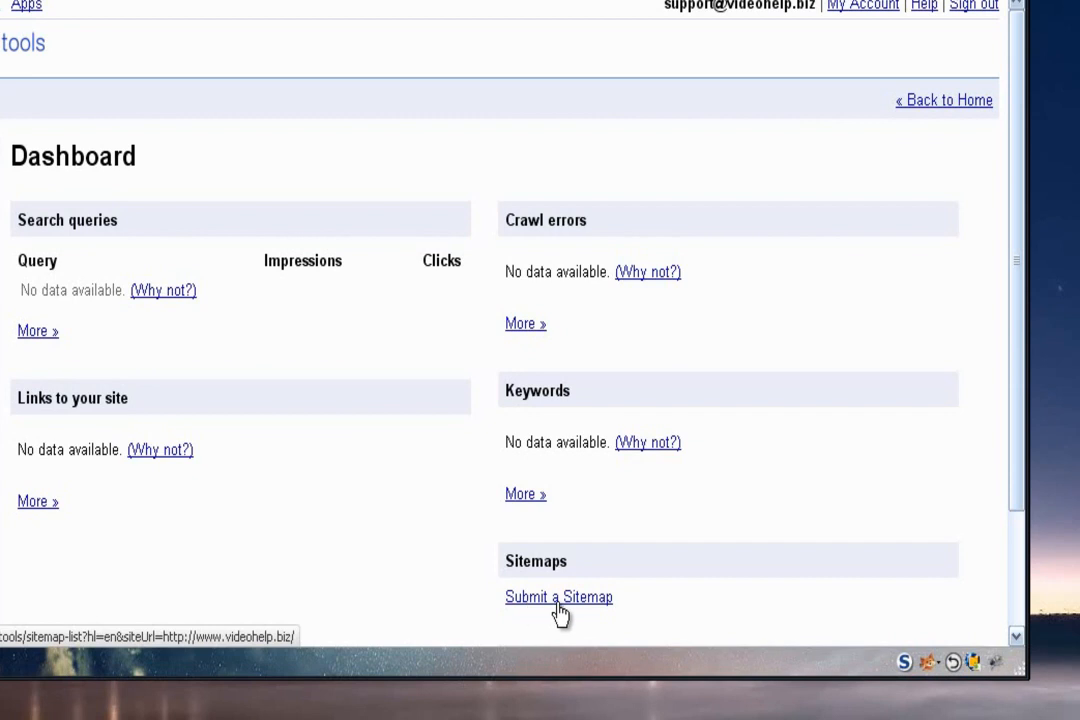
Step: Go to the Sitemaps page for videohelp.biz from the Dashboard
{"action": "left_click", "coordinate": [558, 596]}
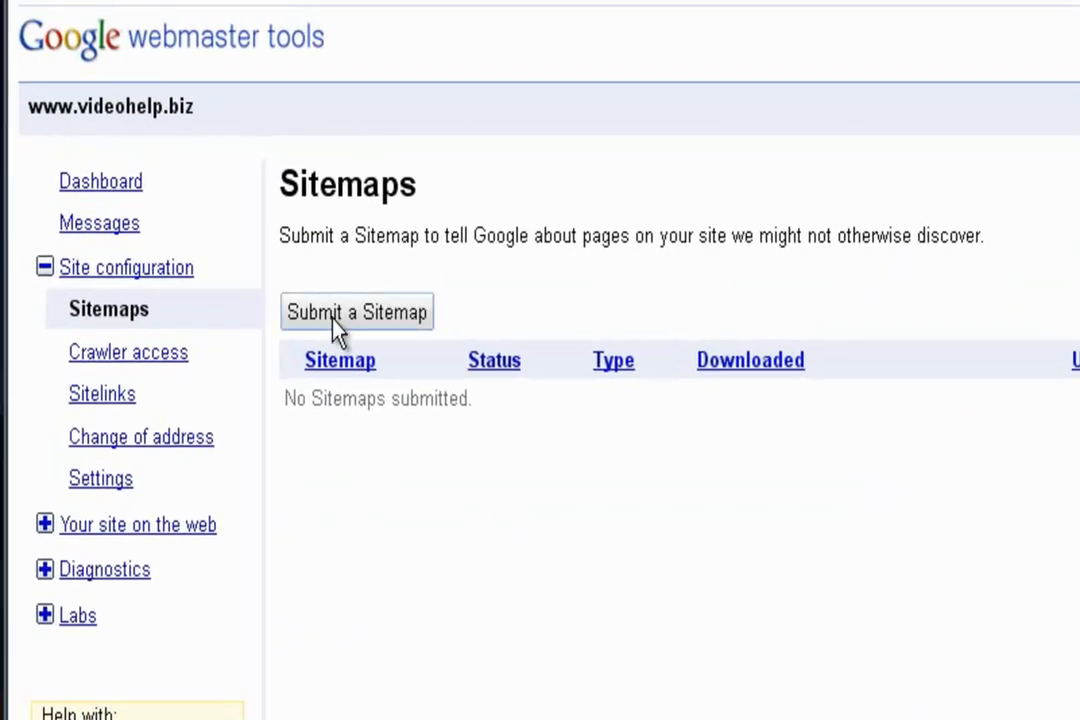
{"action": "left_click", "coordinate": [356, 312]}
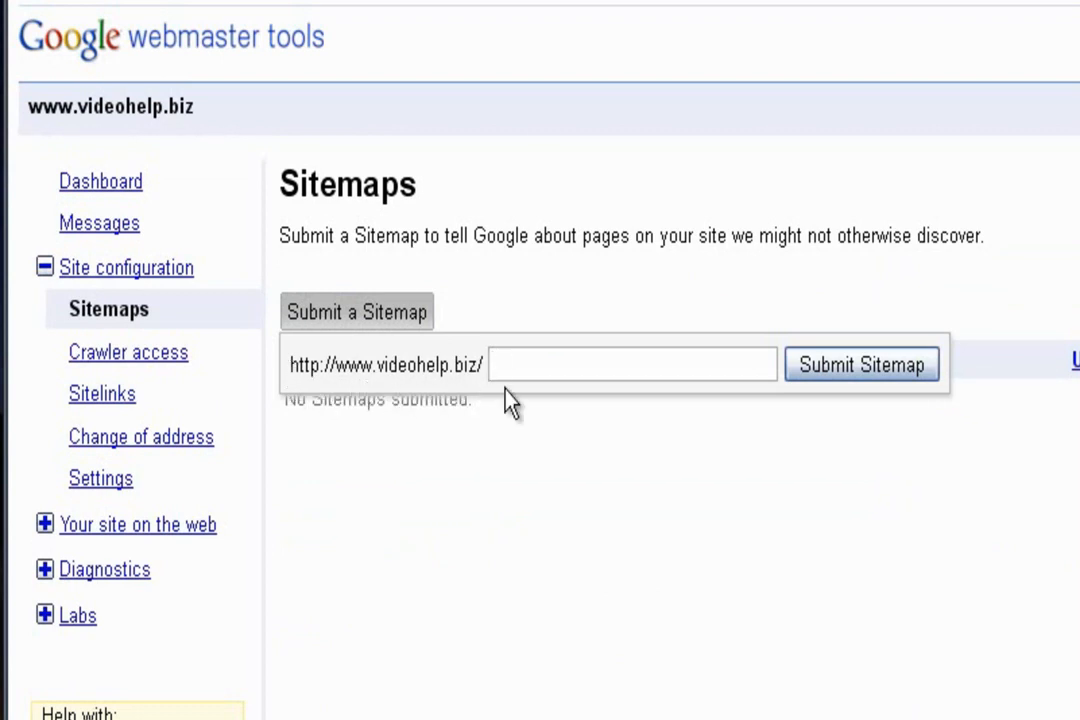
{"action": "type", "text": "sitemap.xml"}
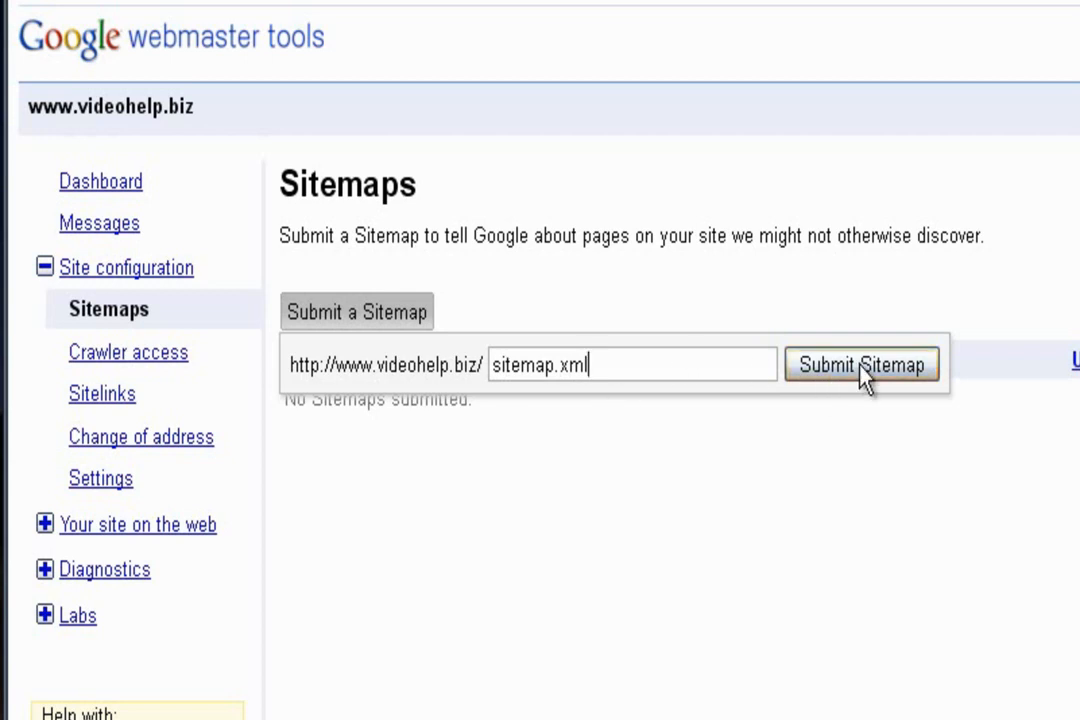
{"action": "left_click", "coordinate": [862, 364]}
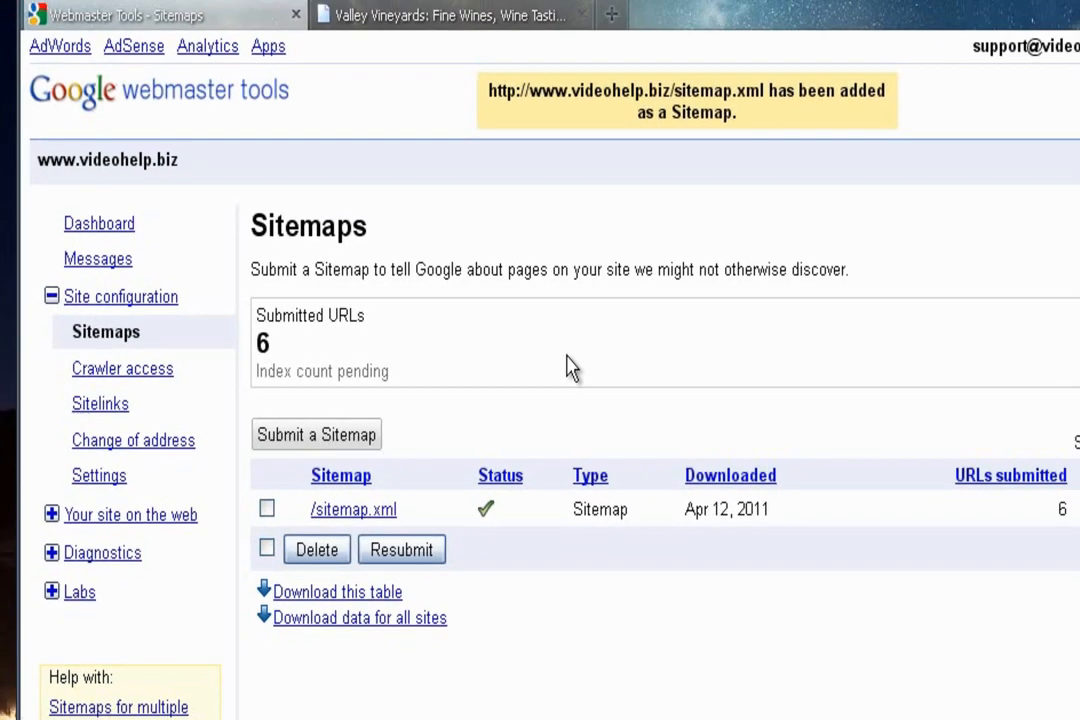